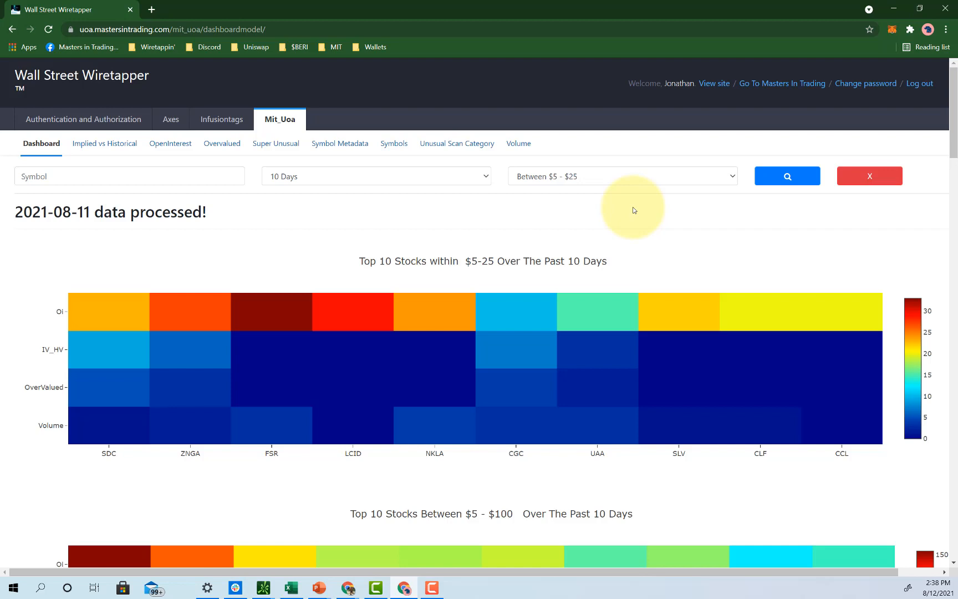
mouse_move(94, 487)
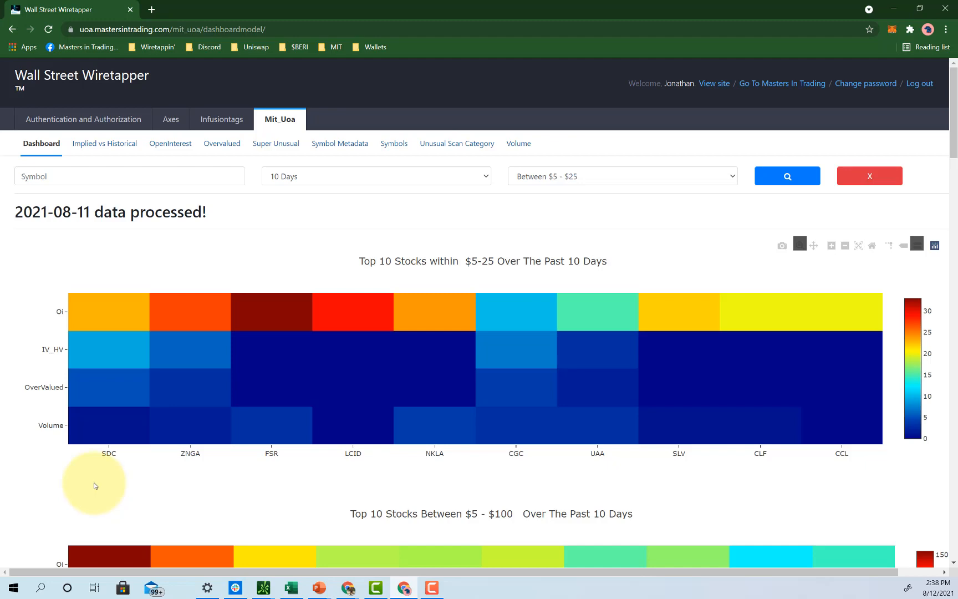
Step: Scroll to the Rising Options Volume table and pick out UBER in the 2021-08-09 row
scroll("down", 3)
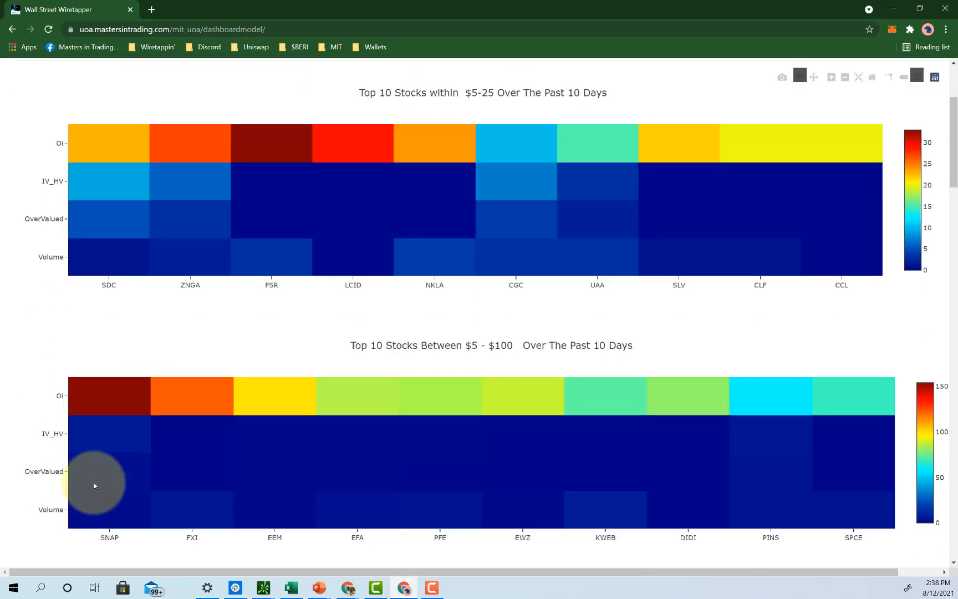
scroll("down", 3)
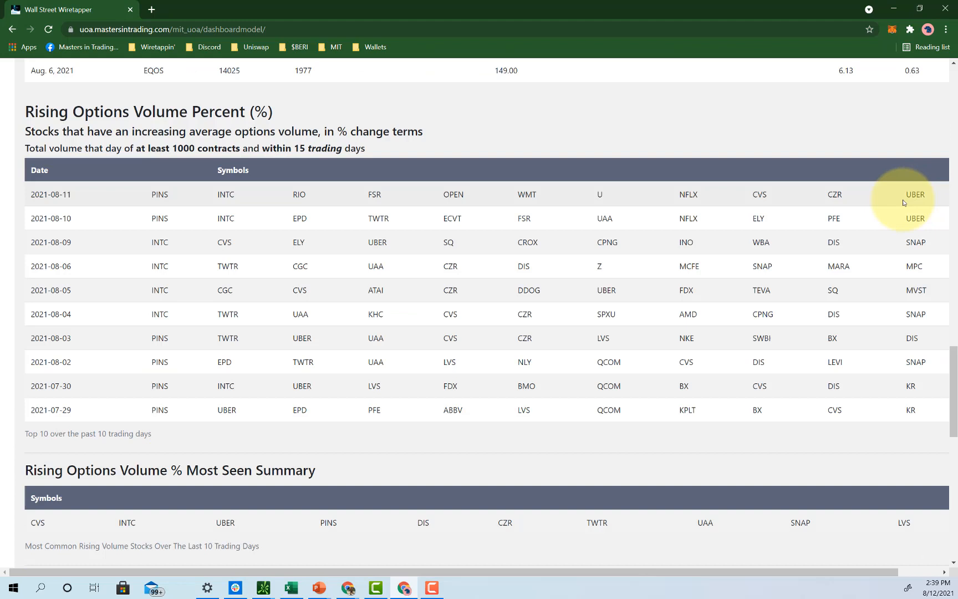
double_click(914, 218)
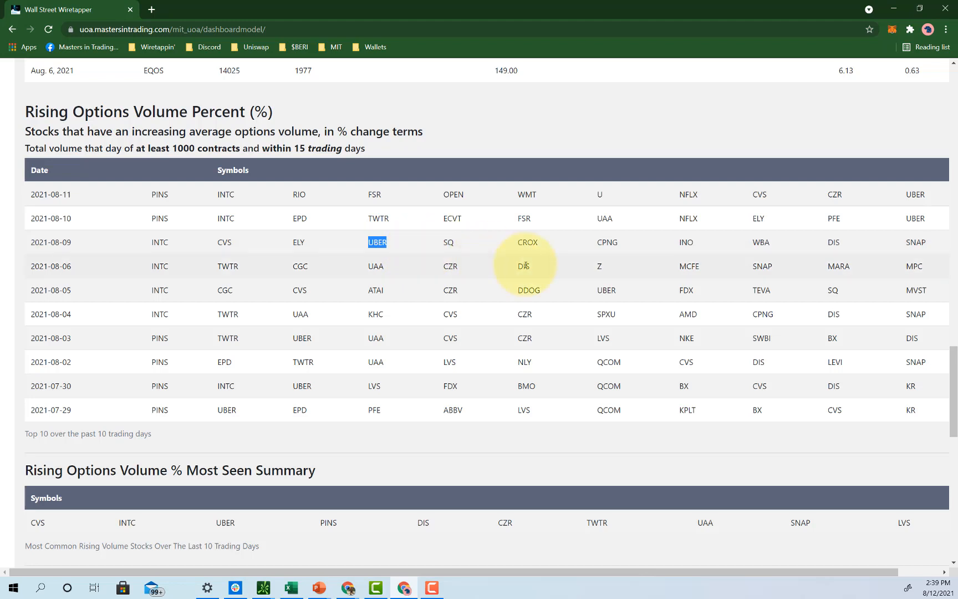
mouse_move(570, 272)
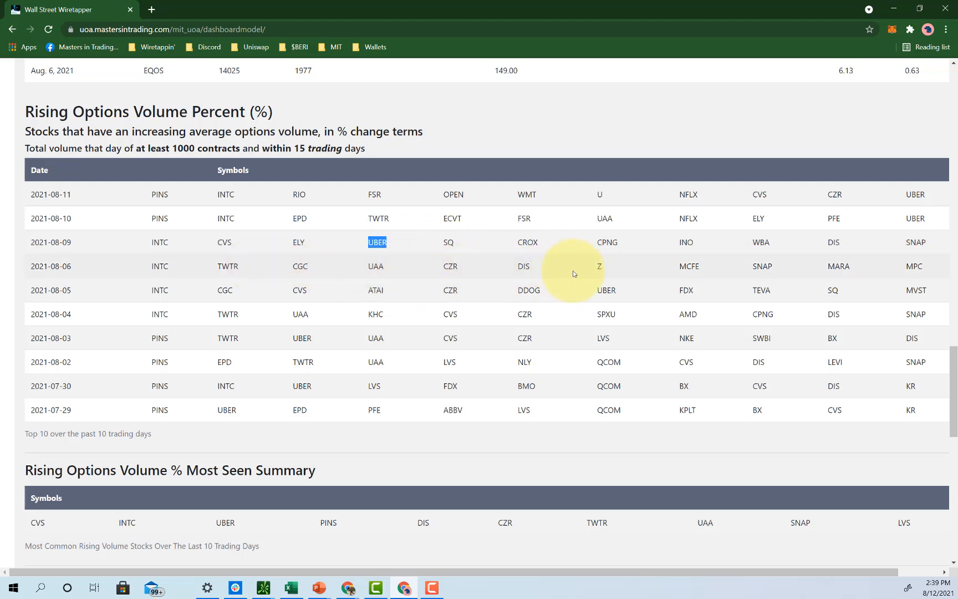
mouse_move(571, 273)
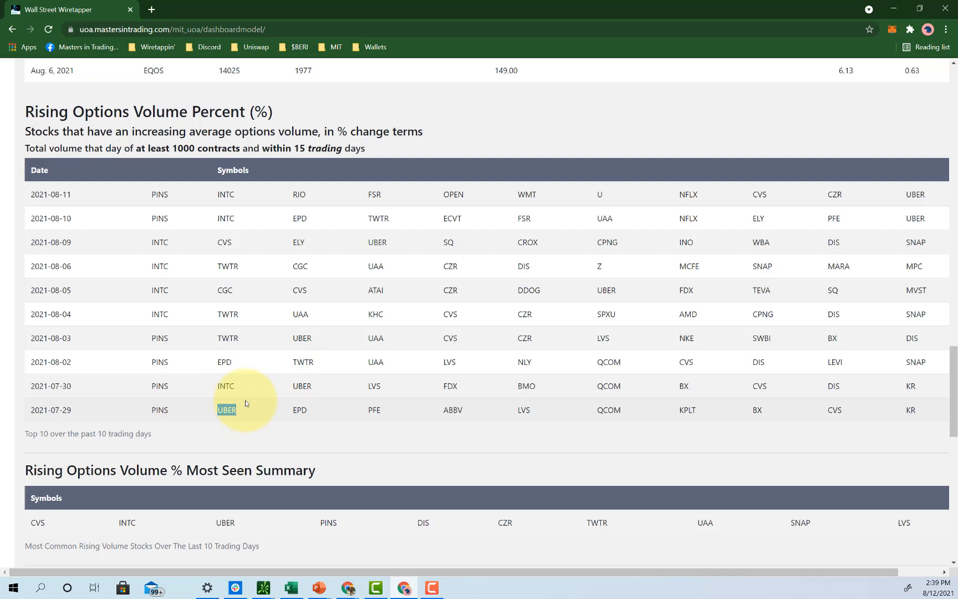
scroll("down", 3)
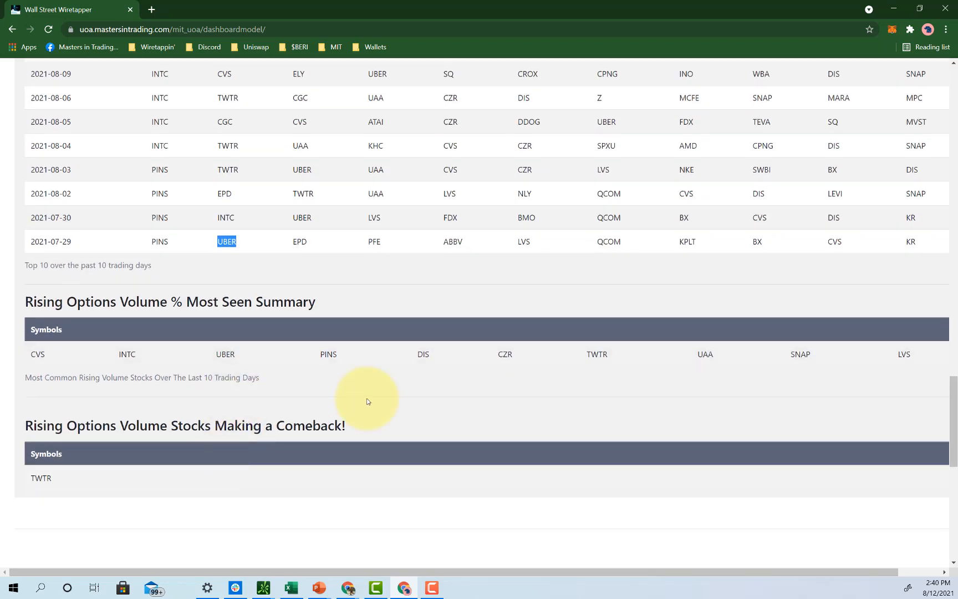
Step: Switch from the dashboard to the UBER daily chart in thinkorswim
left_click(785, 65)
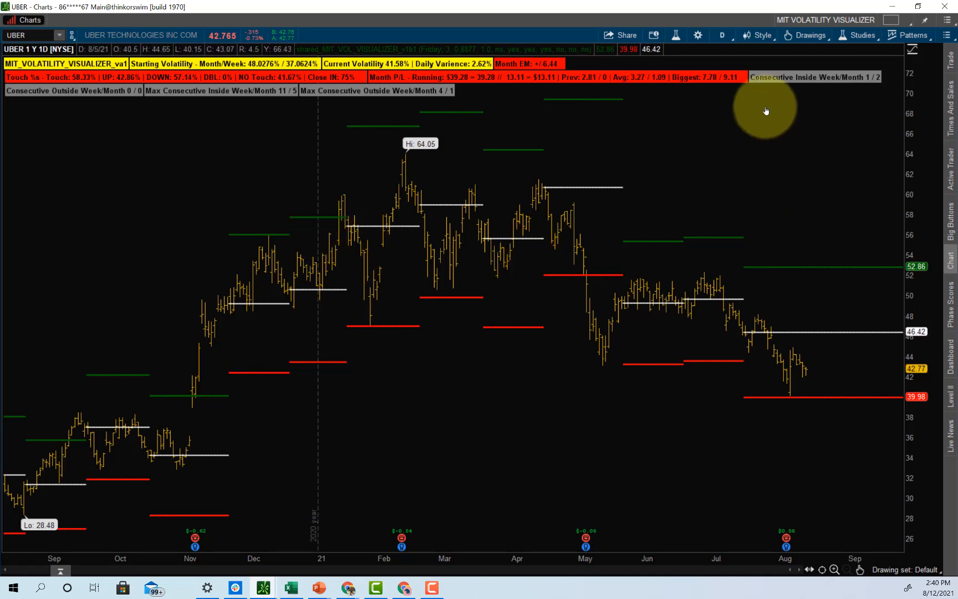
left_click(722, 35)
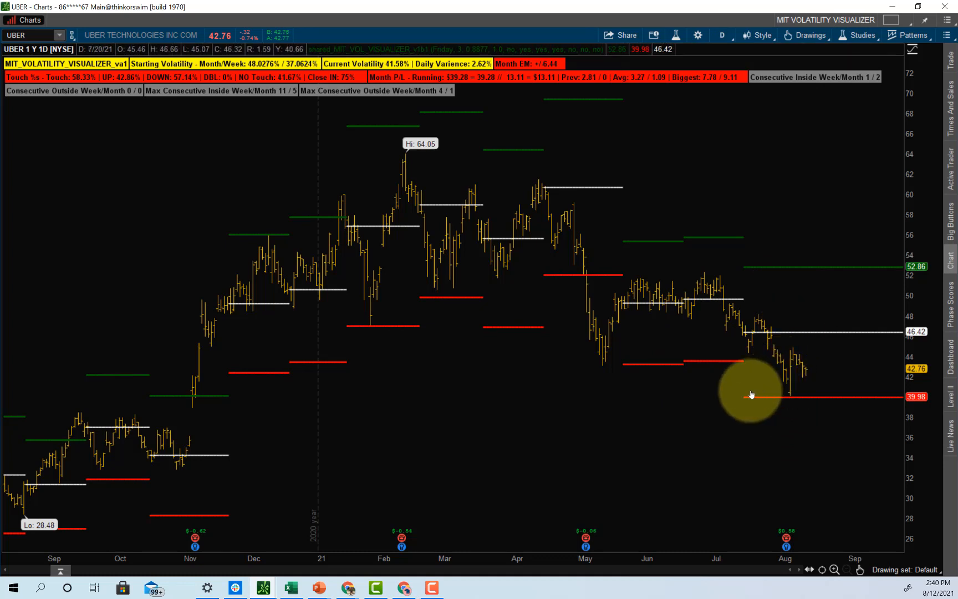
mouse_move(763, 392)
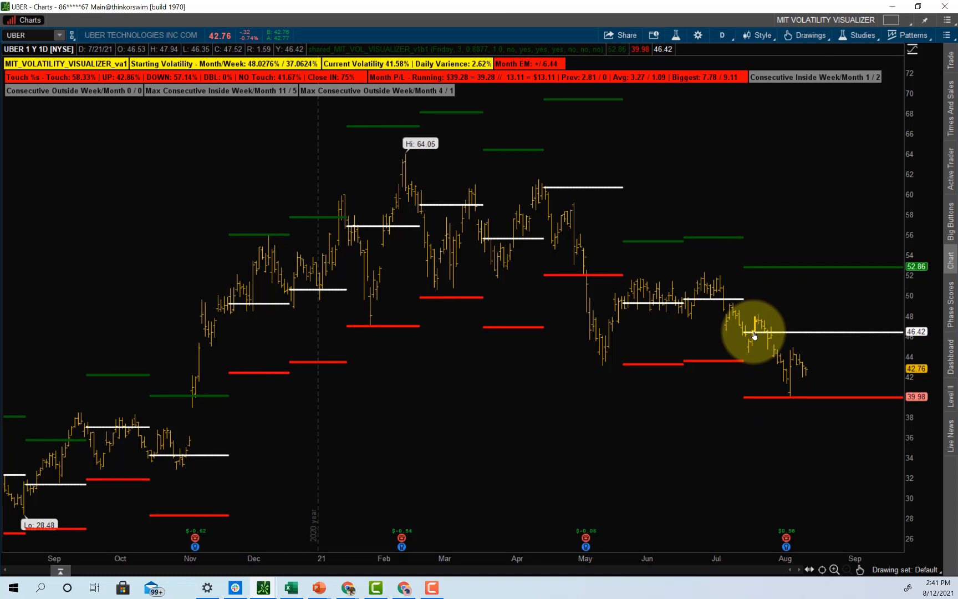
mouse_move(755, 312)
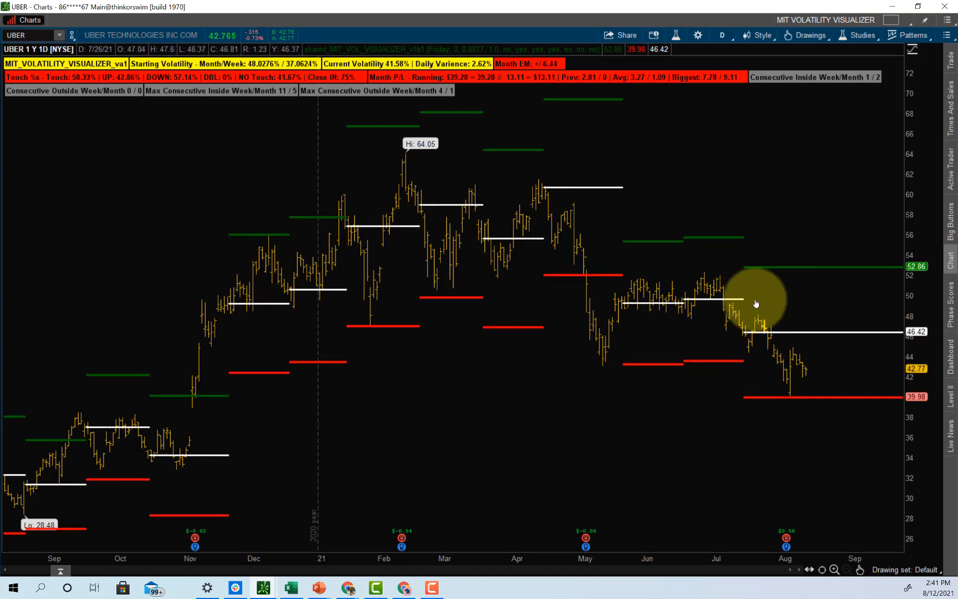
mouse_move(547, 185)
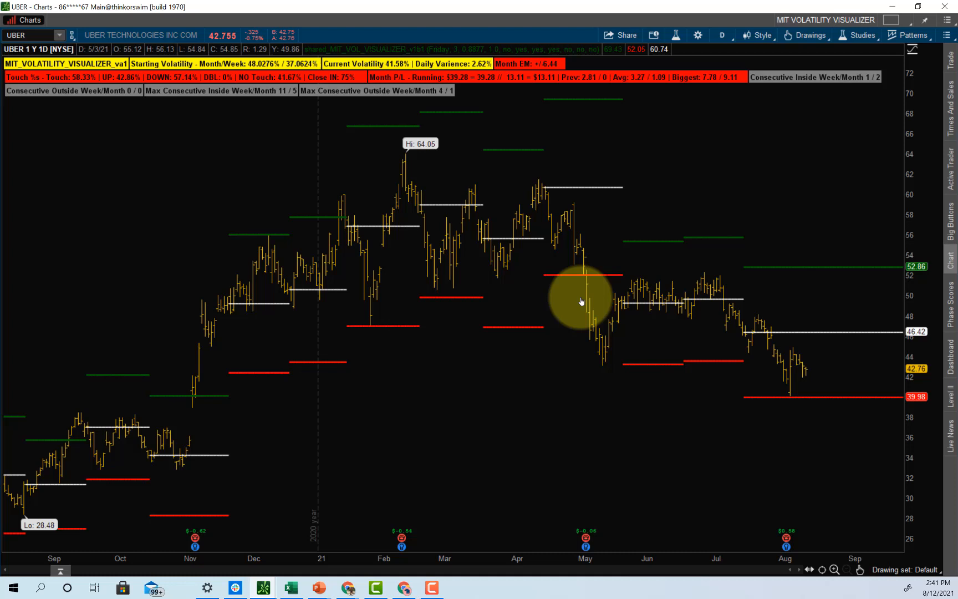
mouse_move(580, 298)
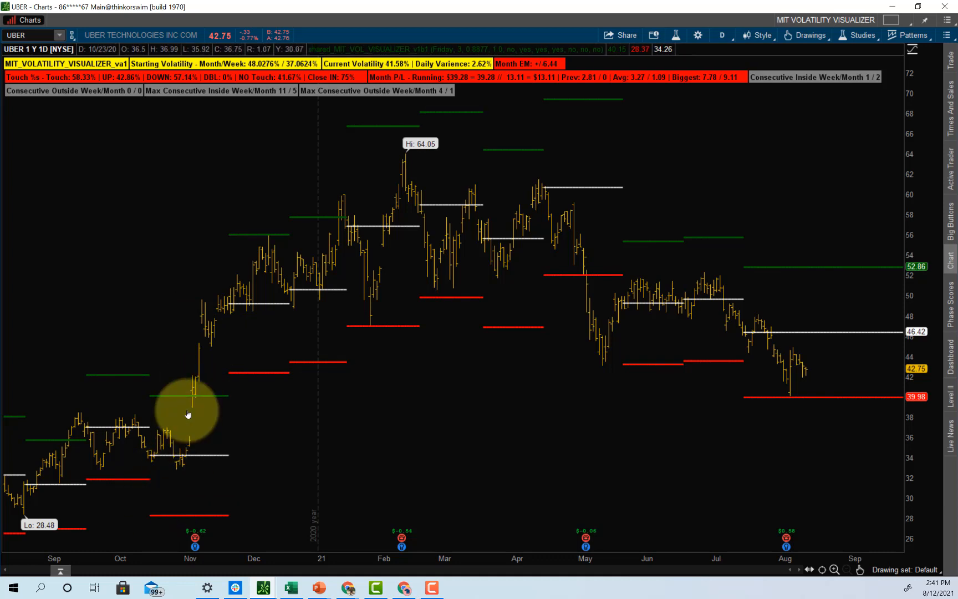
mouse_move(193, 401)
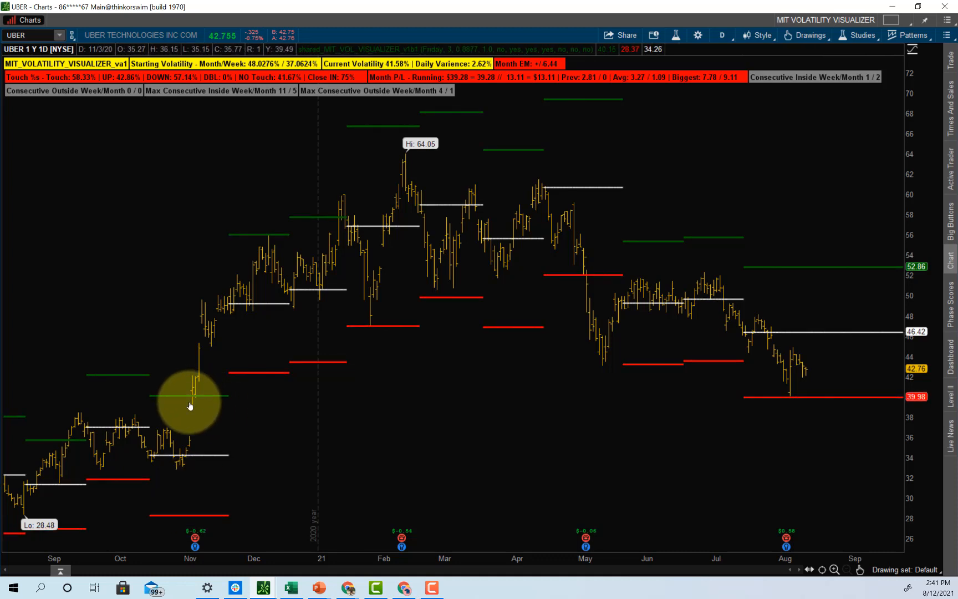
mouse_move(241, 367)
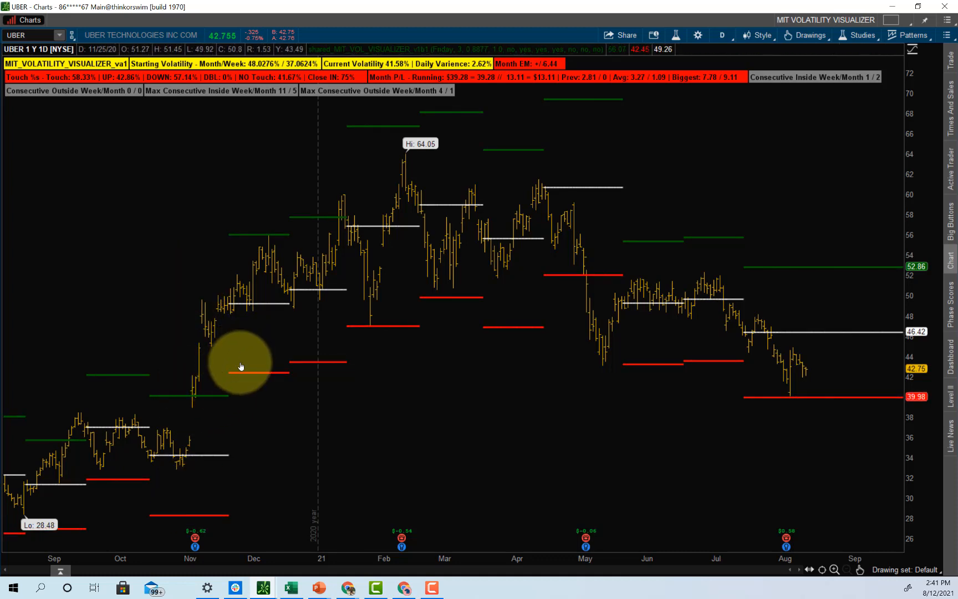
mouse_move(311, 259)
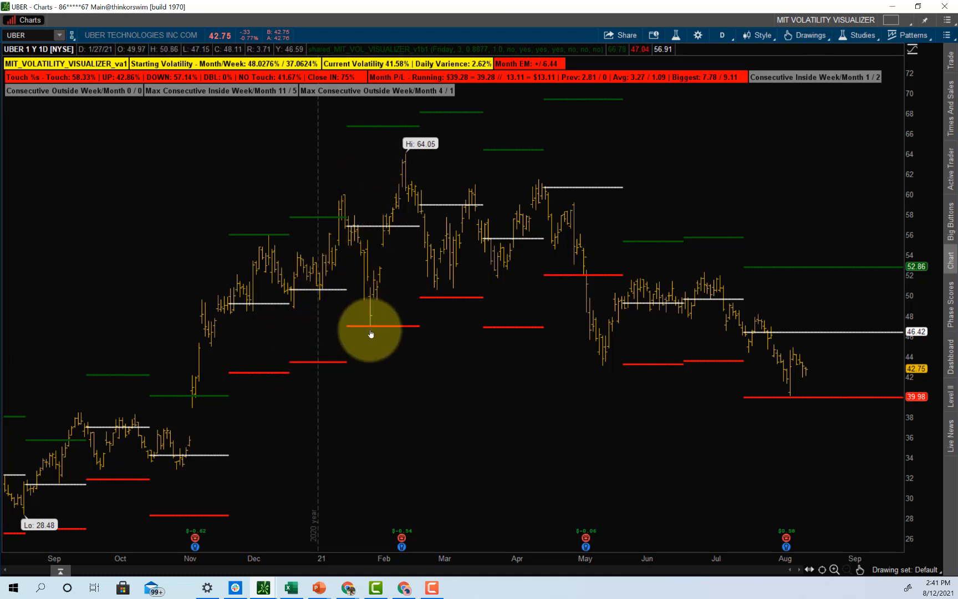
mouse_move(174, 484)
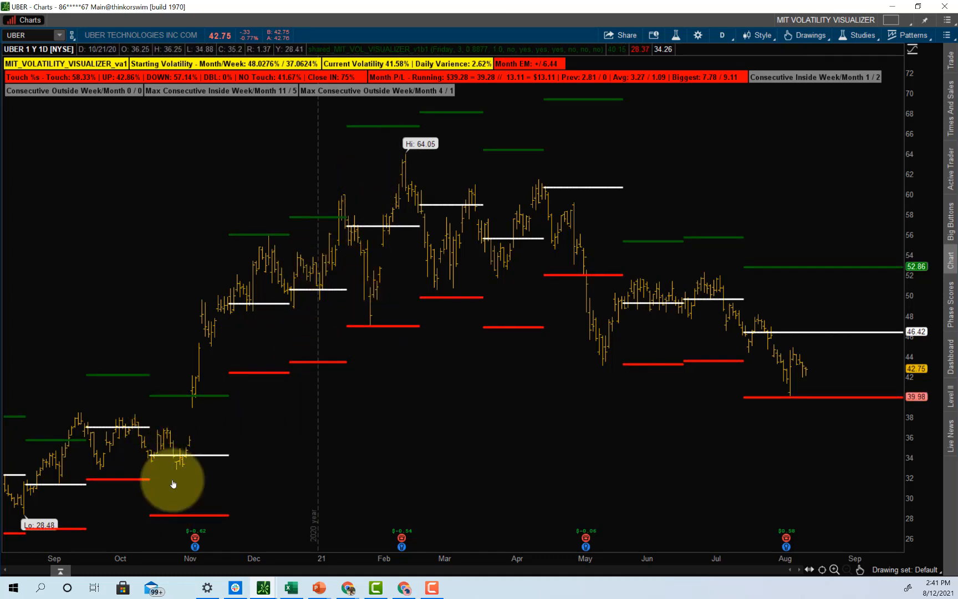
mouse_move(207, 405)
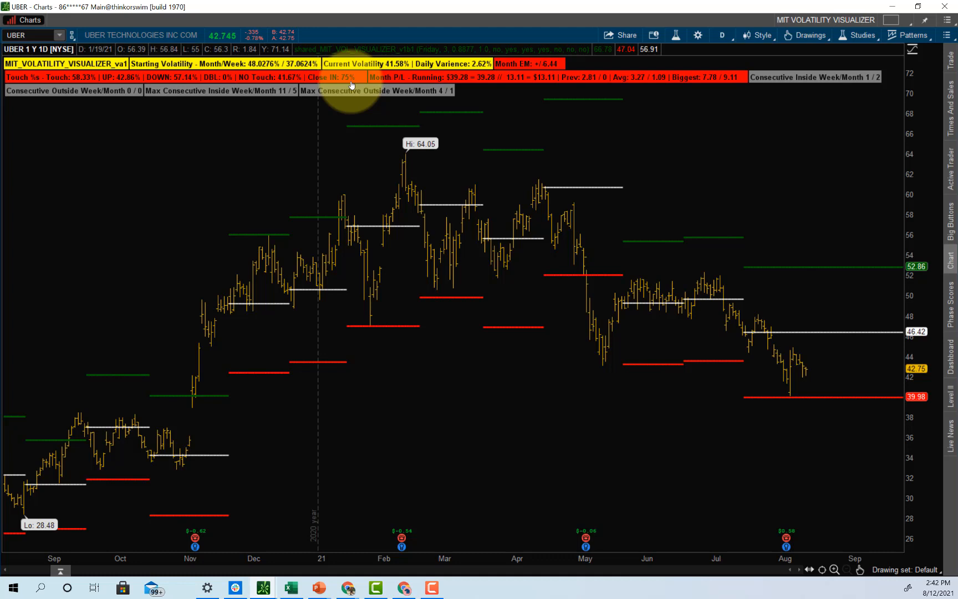
mouse_move(800, 396)
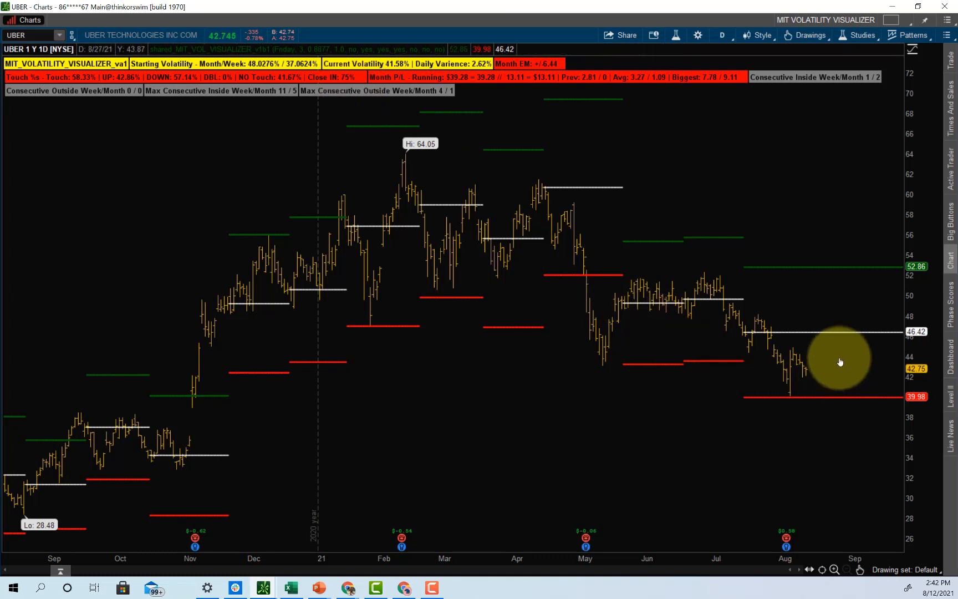
mouse_move(812, 397)
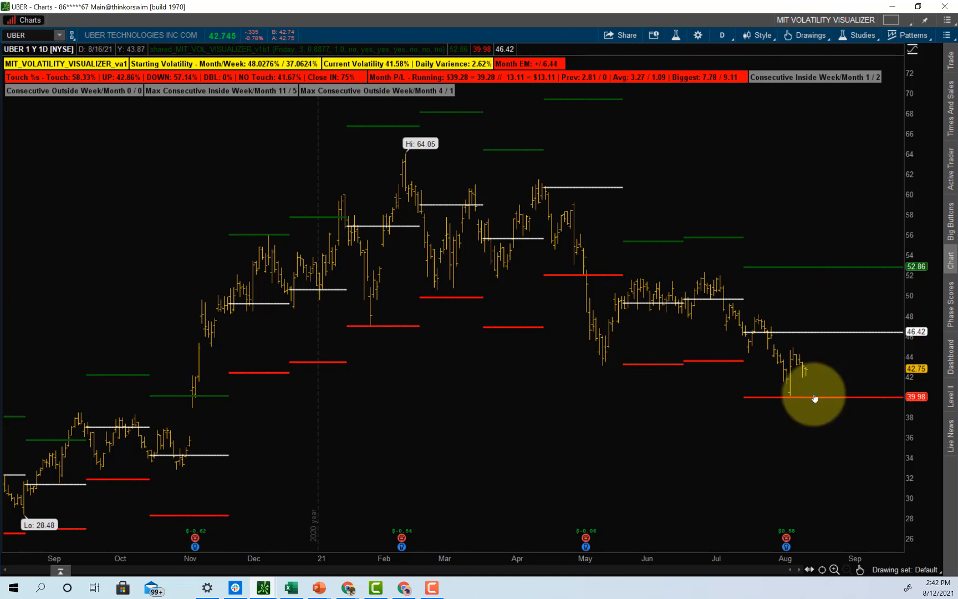
mouse_move(829, 374)
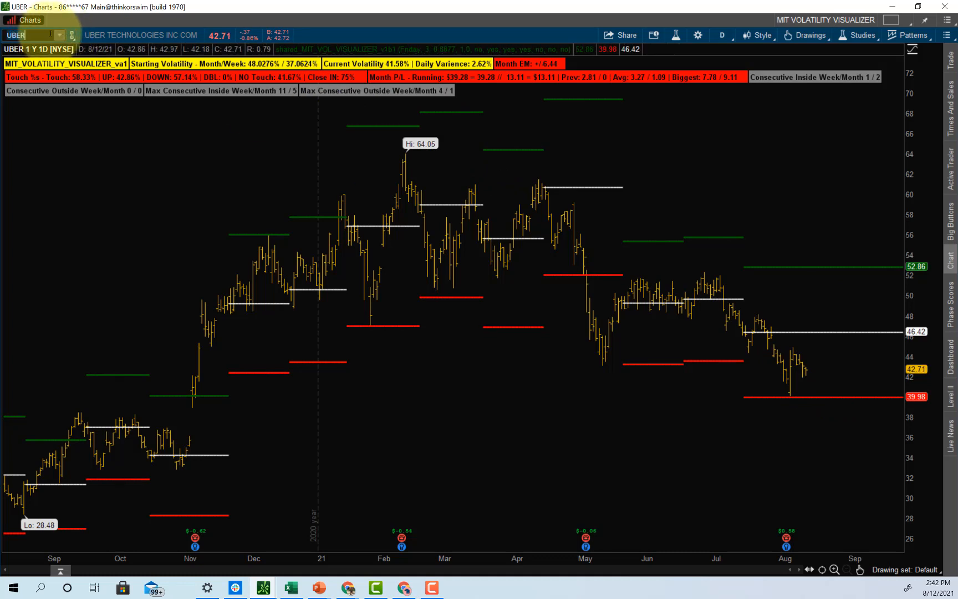
Step: Load SPY in the symbol box to view the broader market's one-year chart
type("SPY")
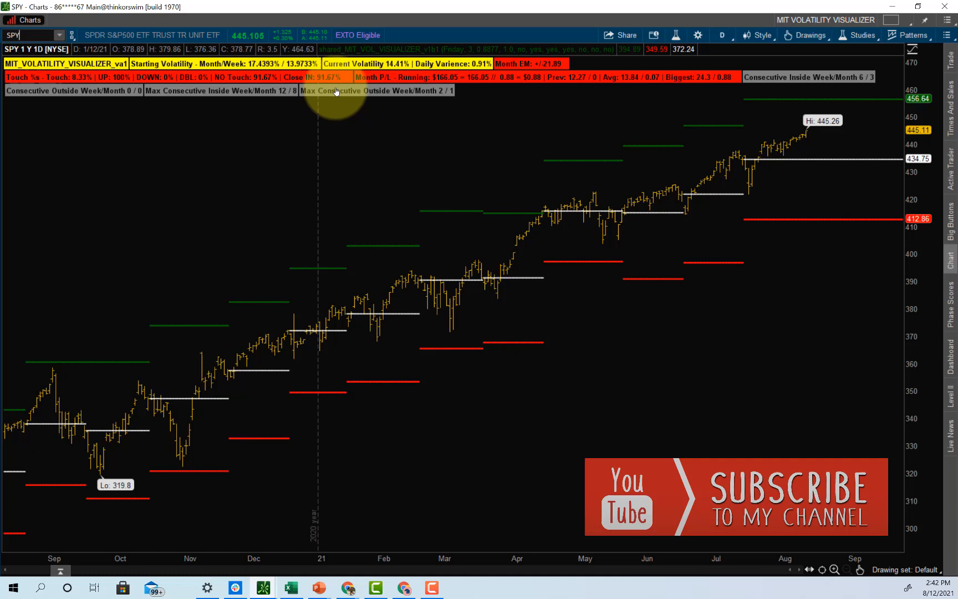
mouse_move(326, 133)
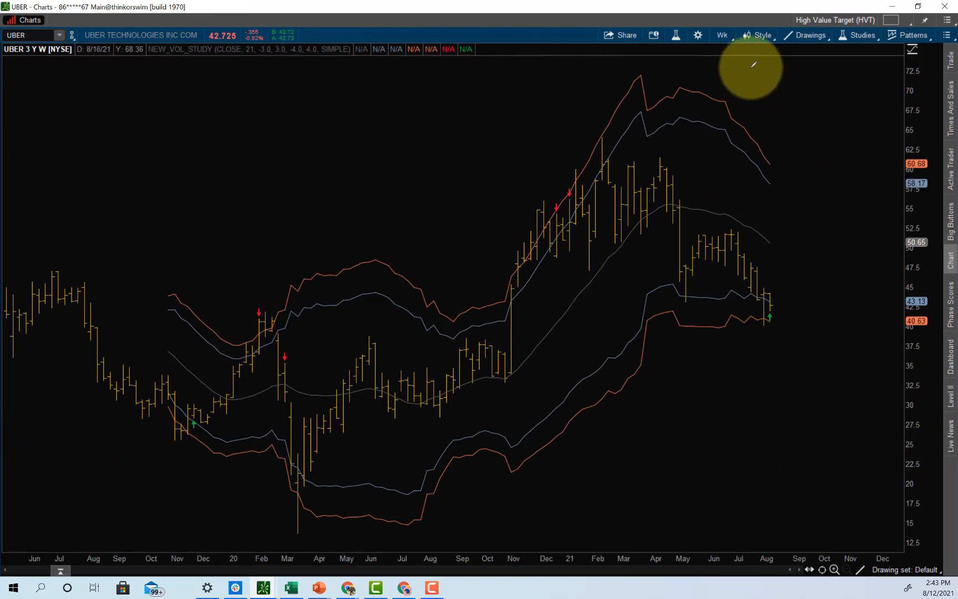
Step: Change the UBER chart aggregation to daily bars via the time frame panel
left_click(722, 35)
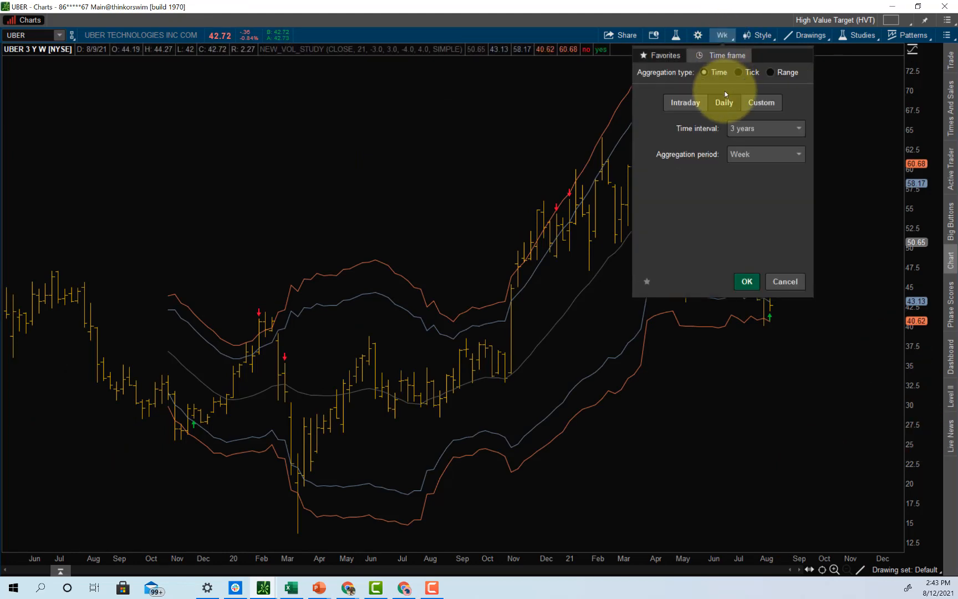
left_click(765, 154)
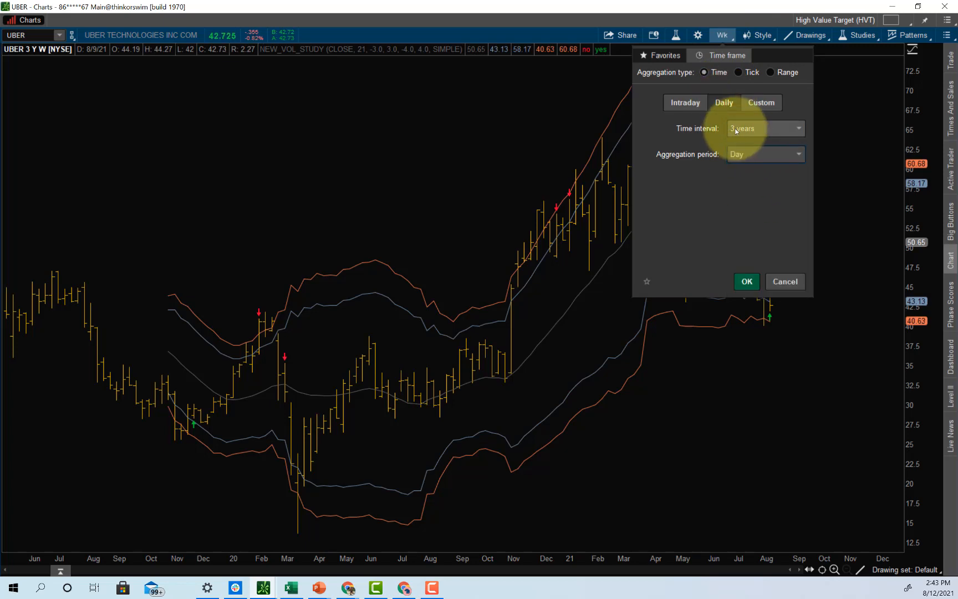
left_click(746, 281)
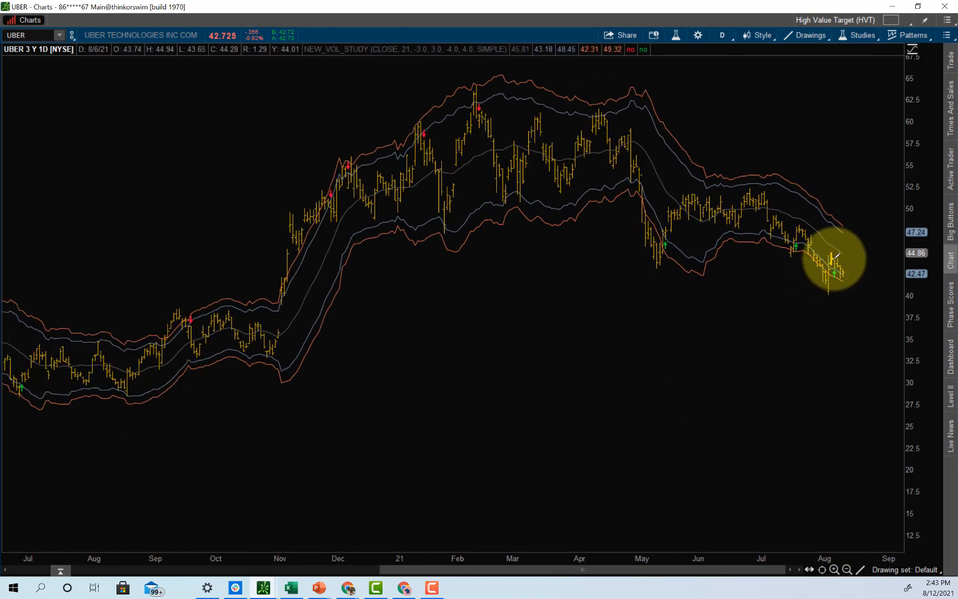
mouse_move(845, 251)
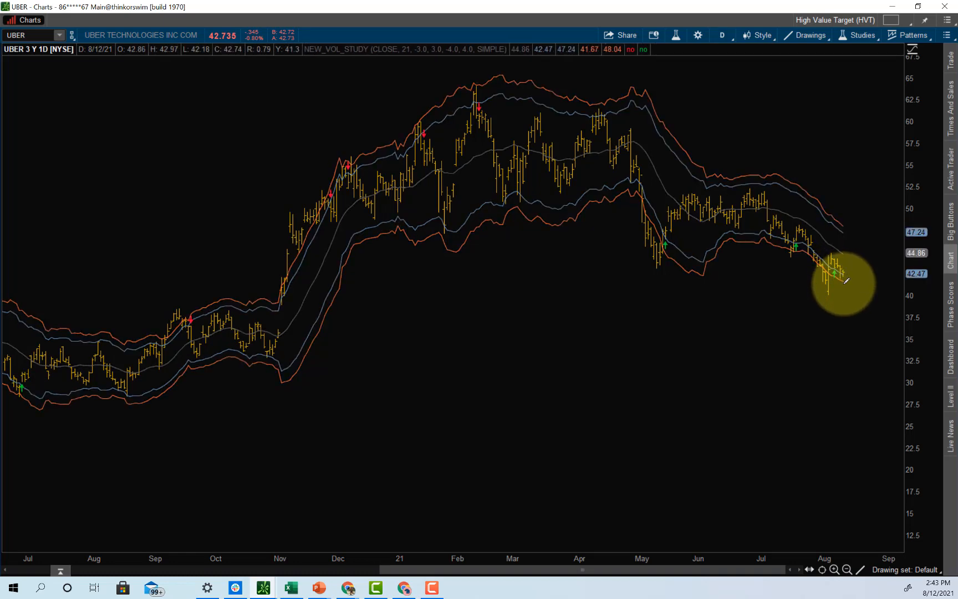
mouse_move(785, 319)
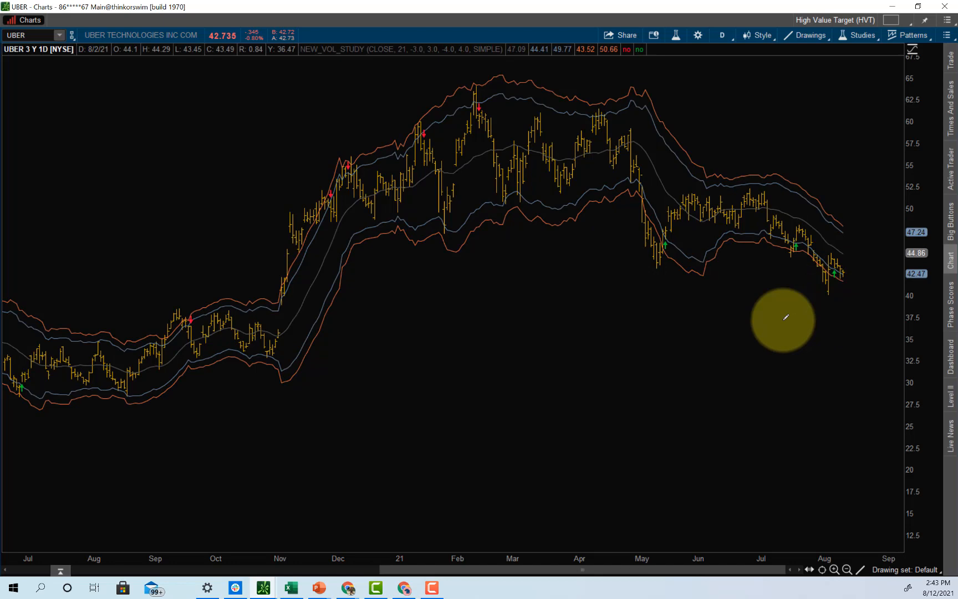
mouse_move(642, 183)
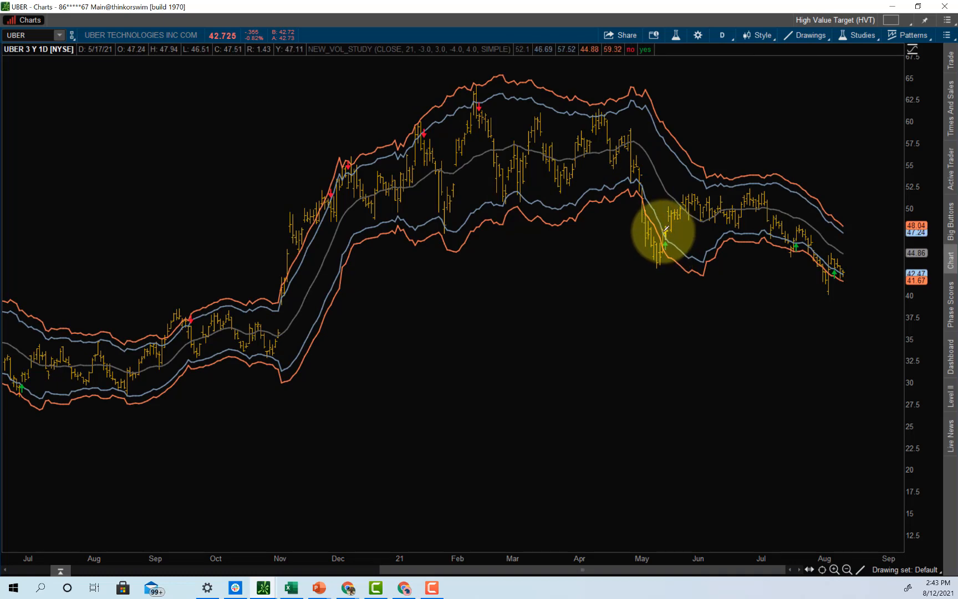
mouse_move(669, 235)
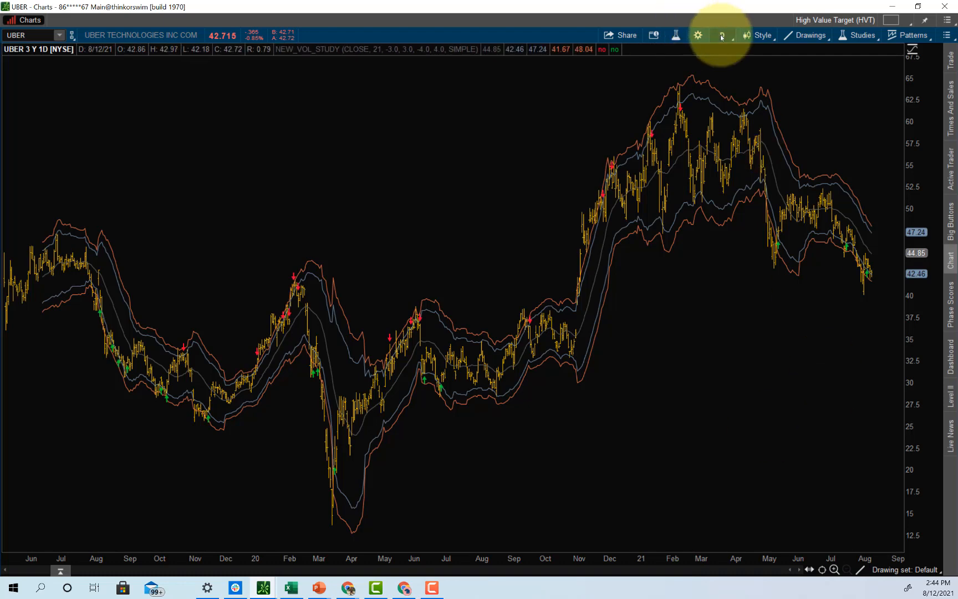
Step: Set the UBER chart aggregation period to one week per bar
left_click(722, 34)
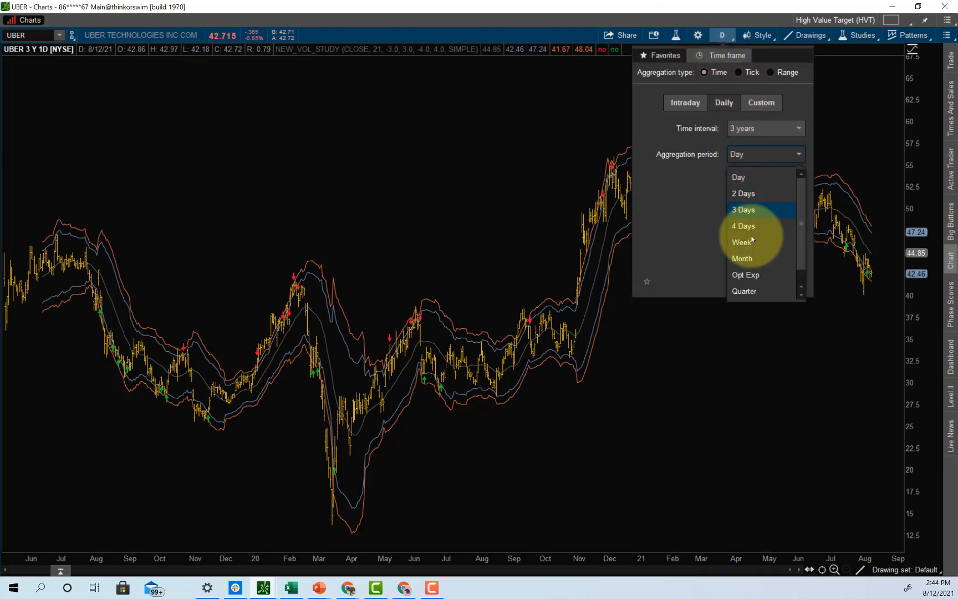
left_click(742, 242)
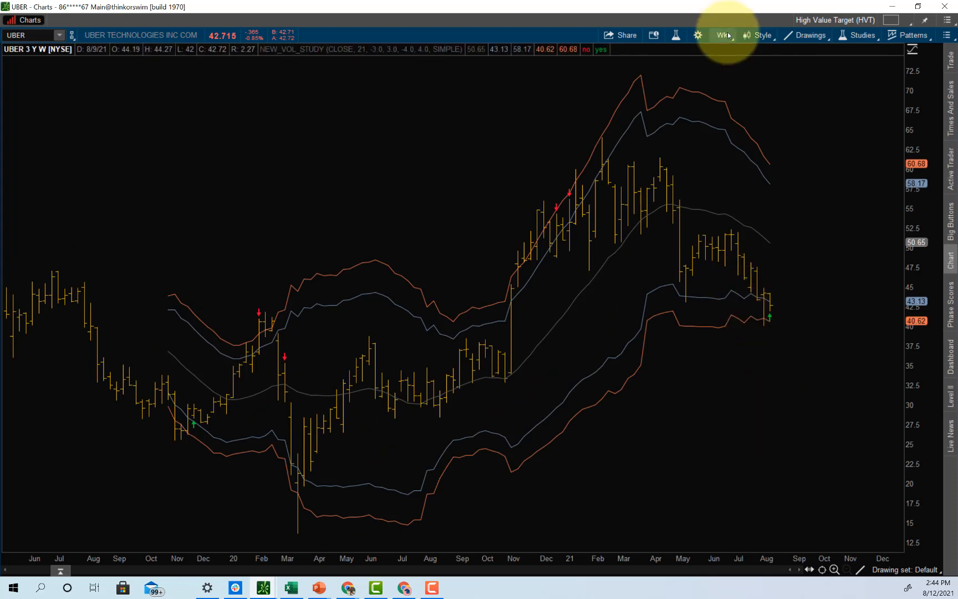
left_click(722, 34)
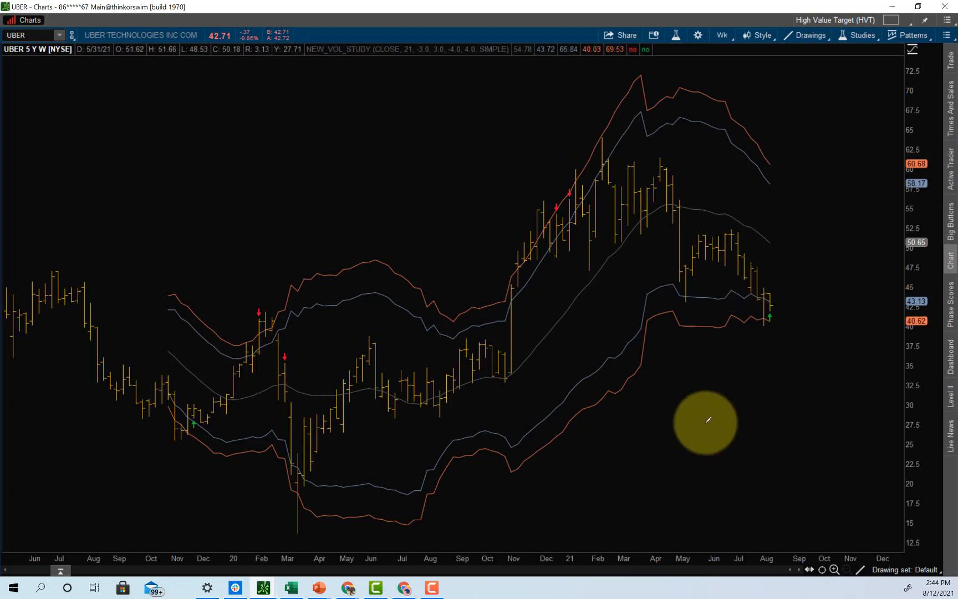
mouse_move(712, 401)
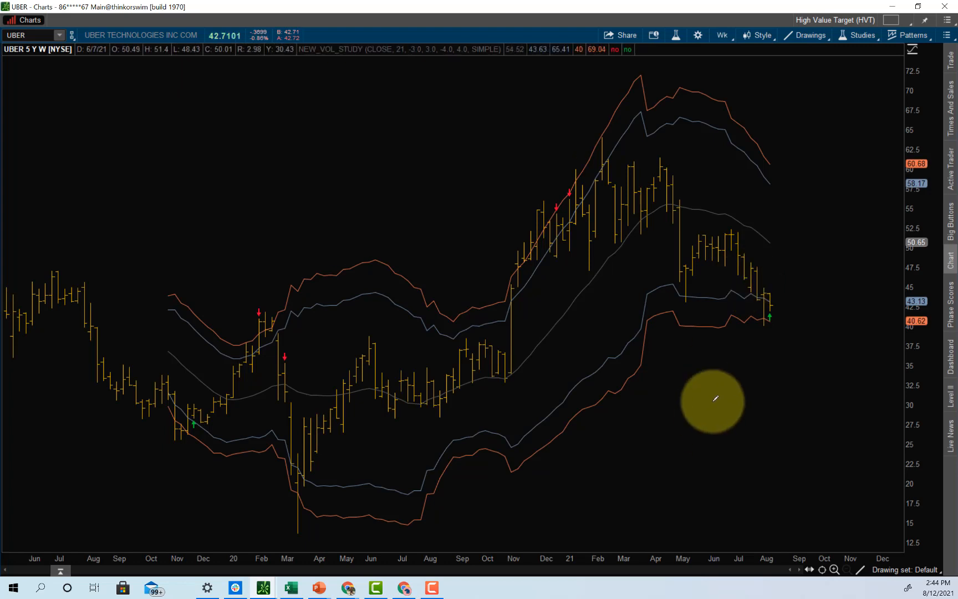
mouse_move(721, 427)
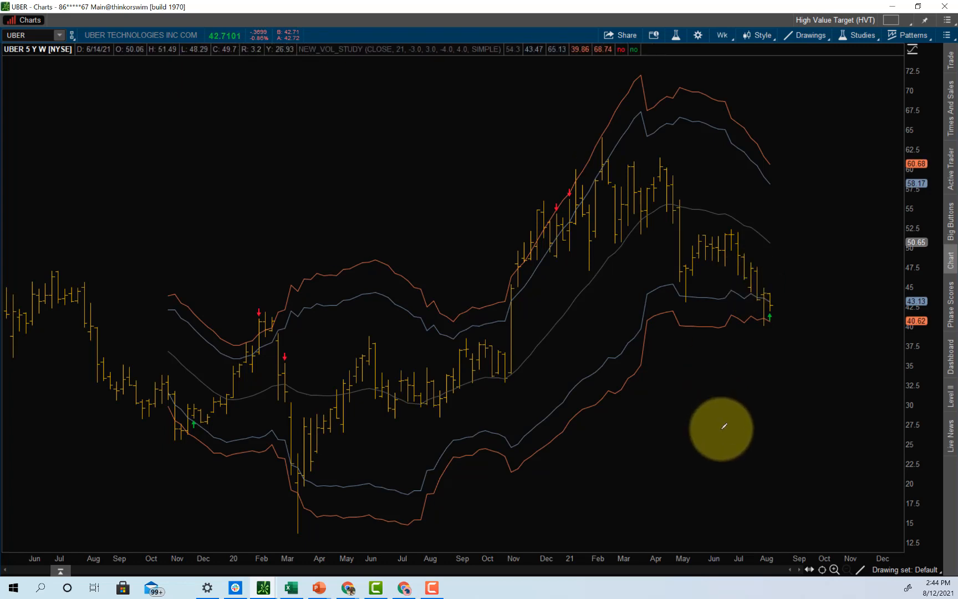
mouse_move(837, 406)
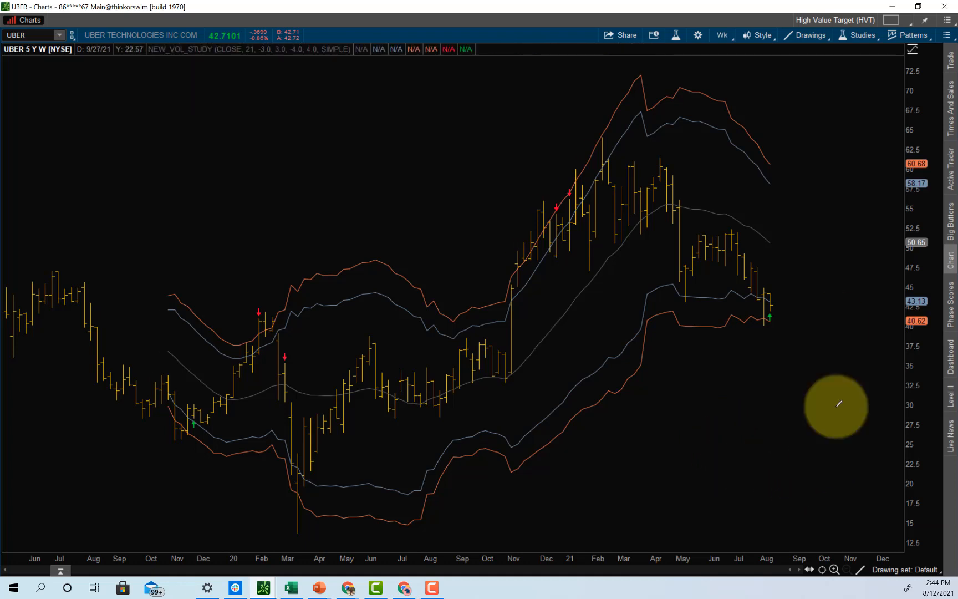
mouse_move(768, 237)
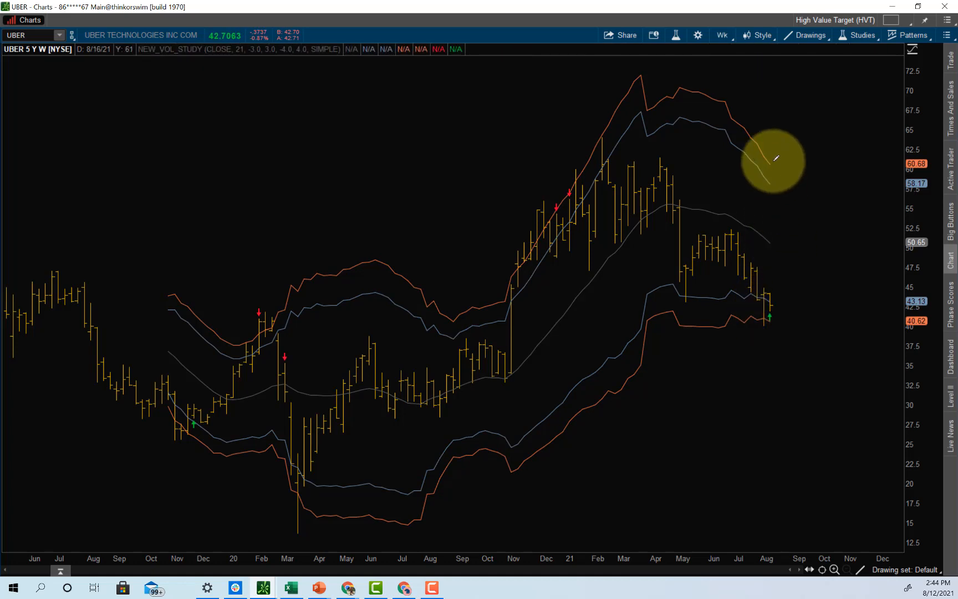
mouse_move(65, 299)
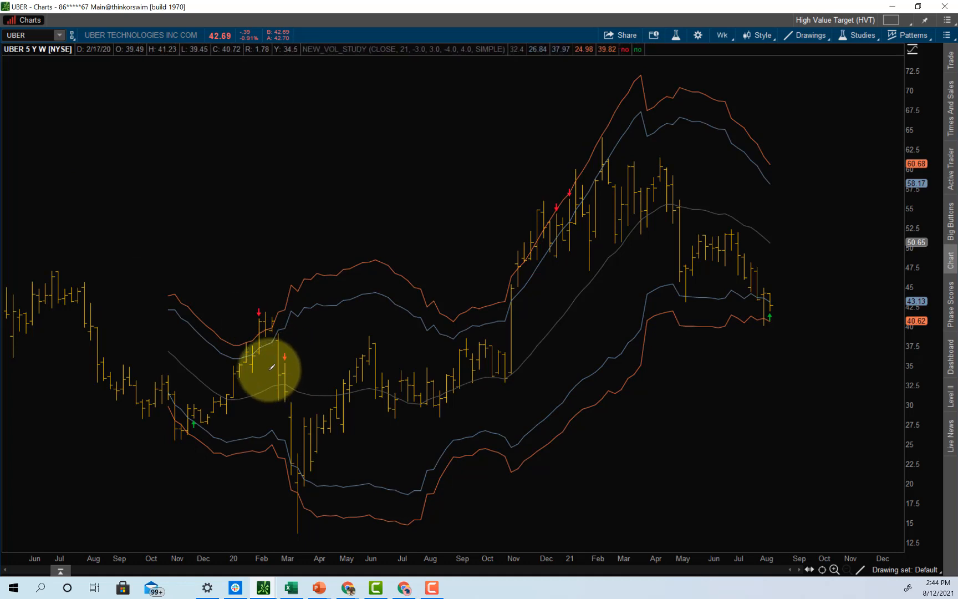
mouse_move(595, 480)
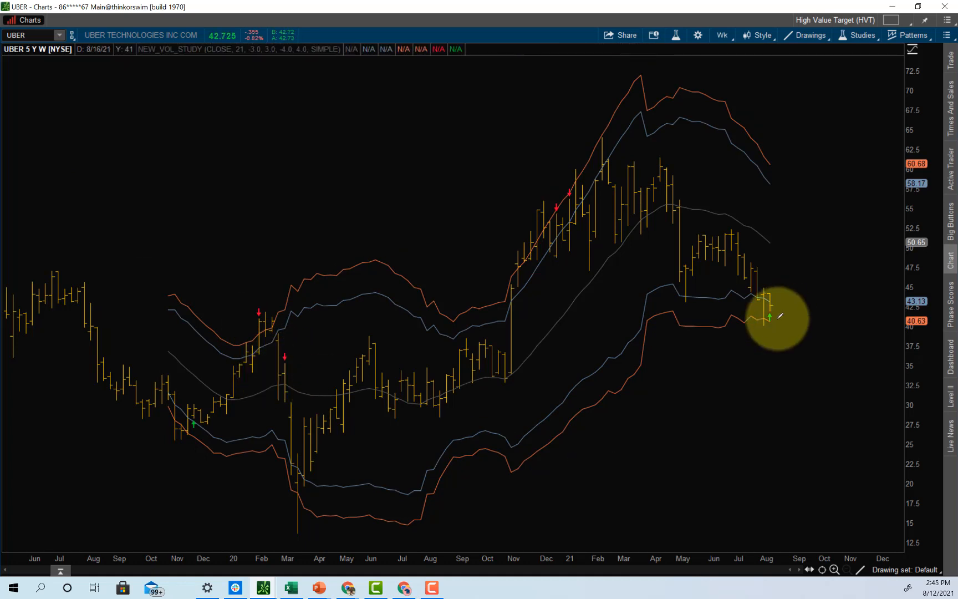
mouse_move(785, 318)
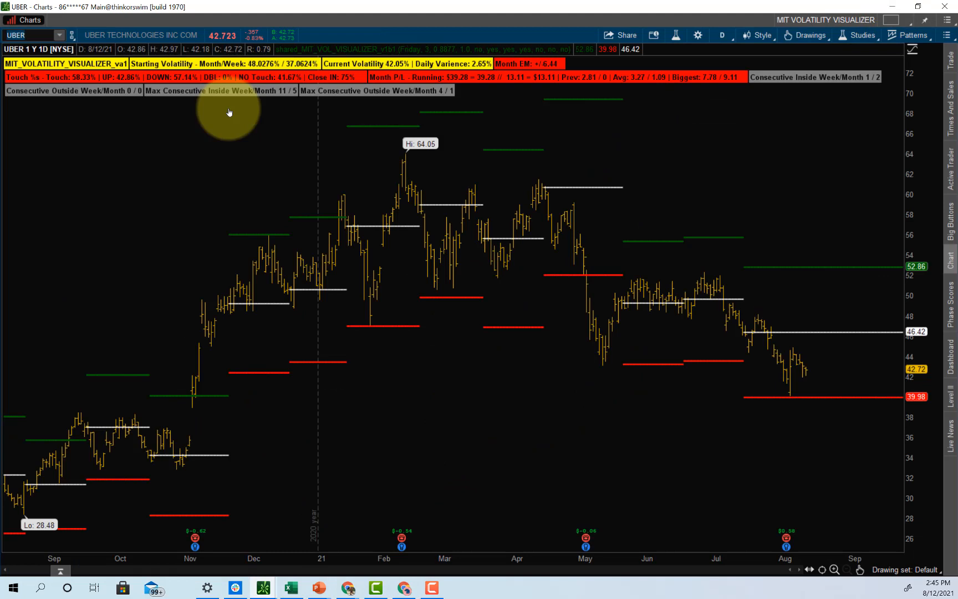
mouse_move(769, 452)
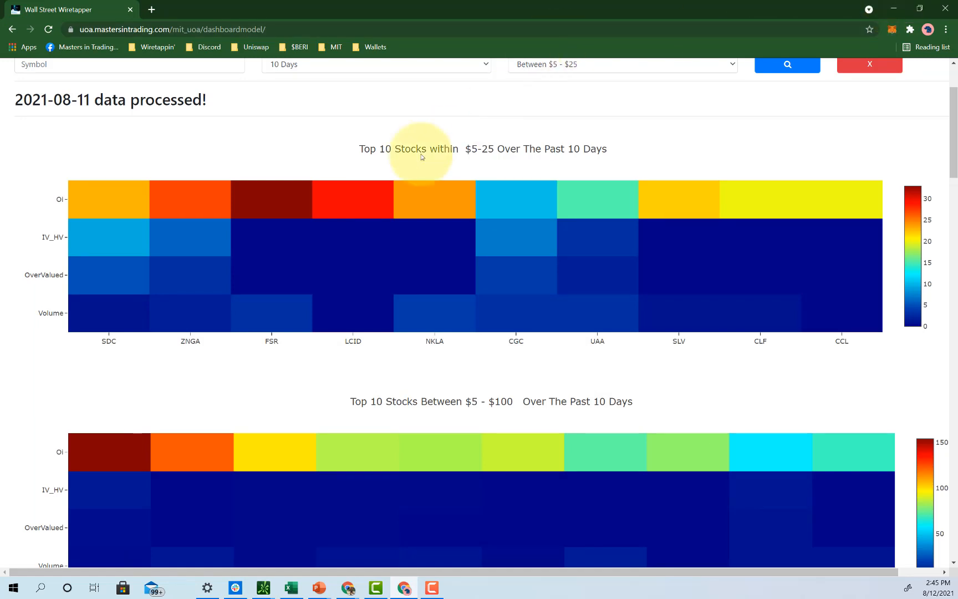
Step: Set the open interest lookback to 30 Days and look up UBER's records
left_click(375, 176)
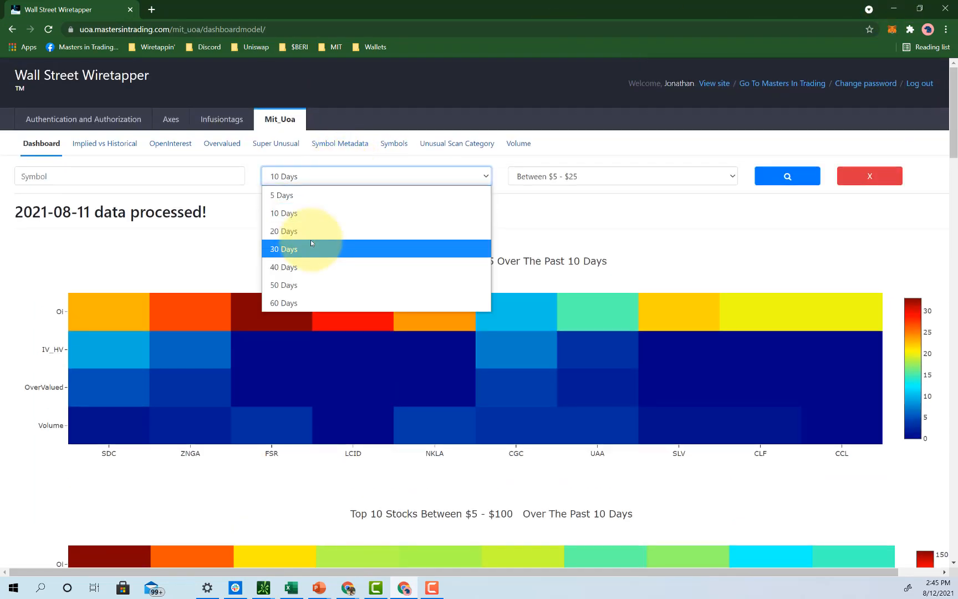
left_click(283, 248)
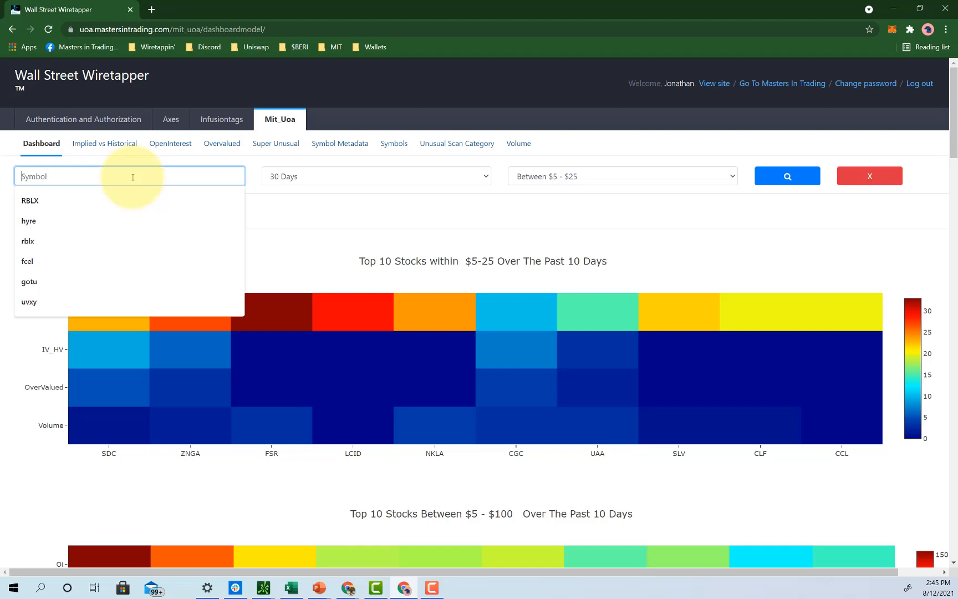
left_click(169, 143)
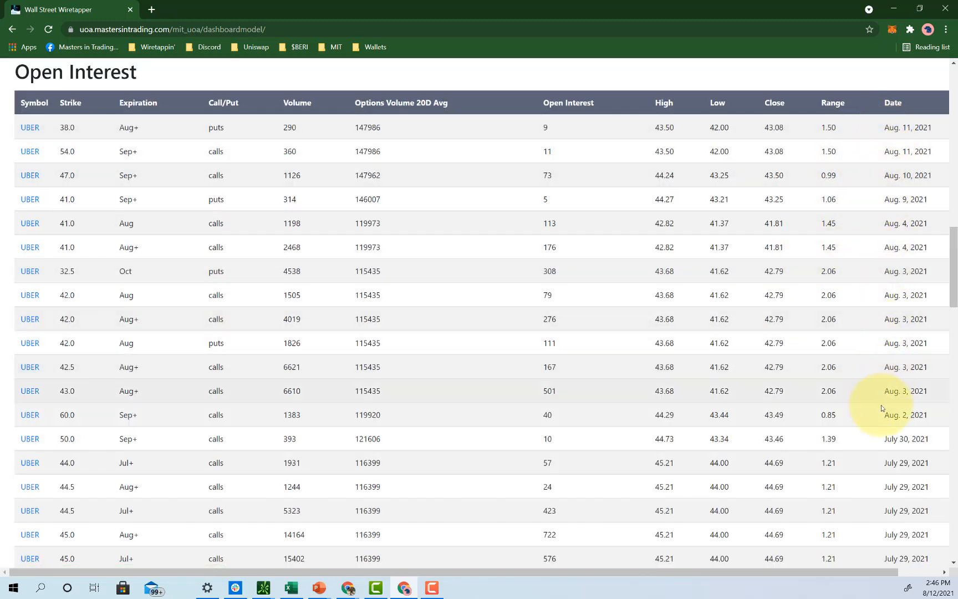
scroll("down", 3)
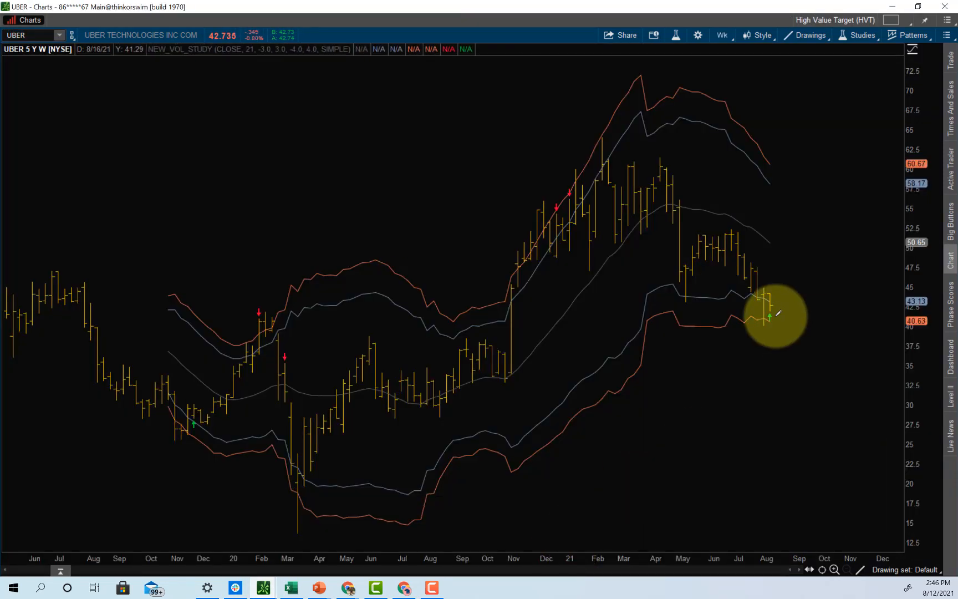
mouse_move(791, 217)
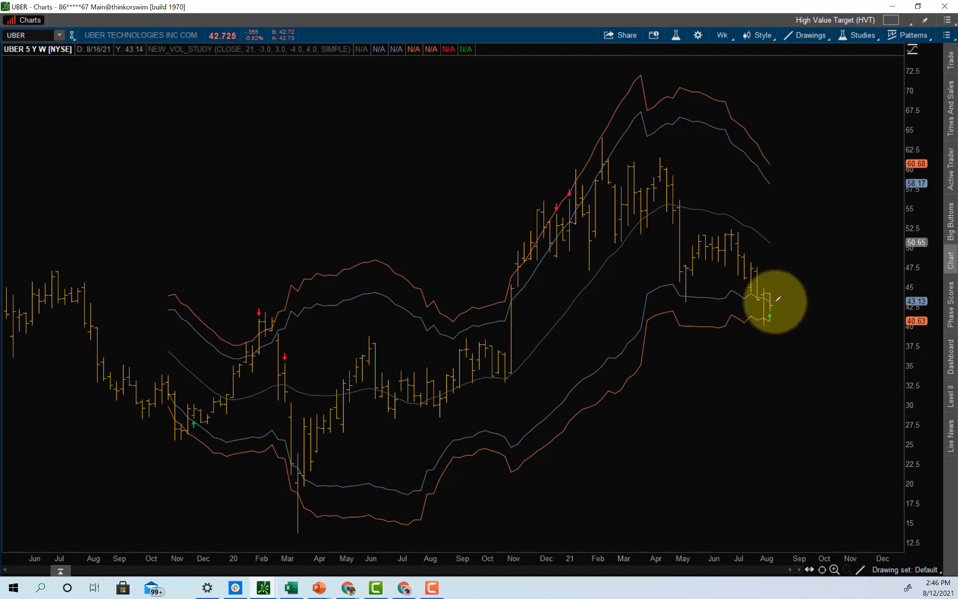
Step: Draw trend lines from the August low and measure the projected rise to about 58
left_click_drag(776, 300, 822, 211)
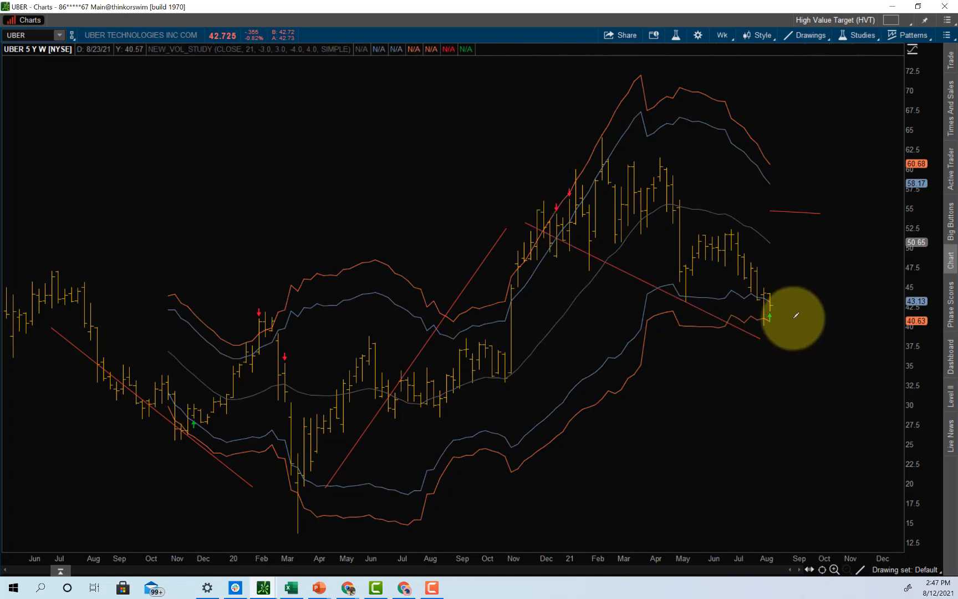
left_click_drag(769, 319, 874, 195)
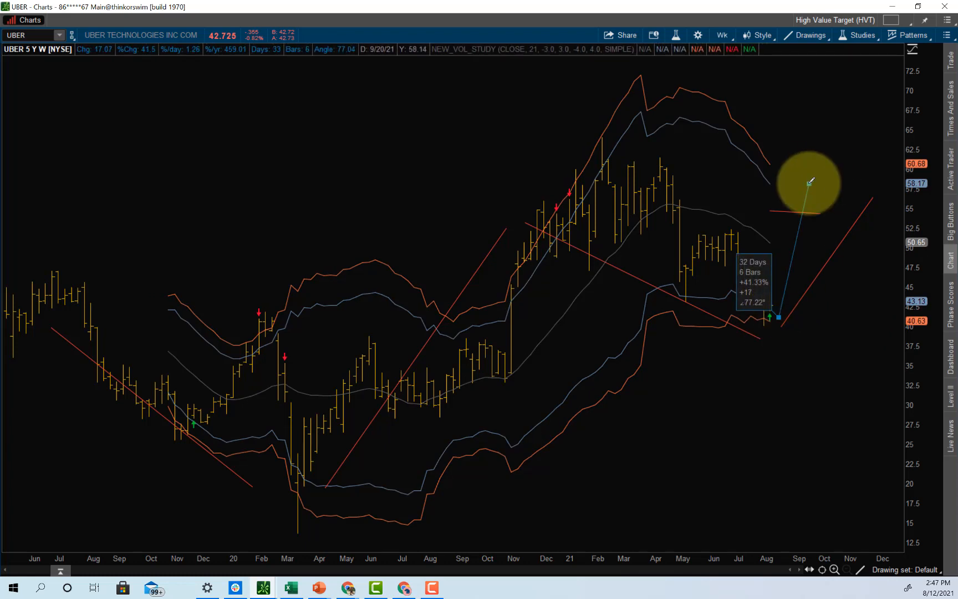
left_click_drag(806, 182, 812, 421)
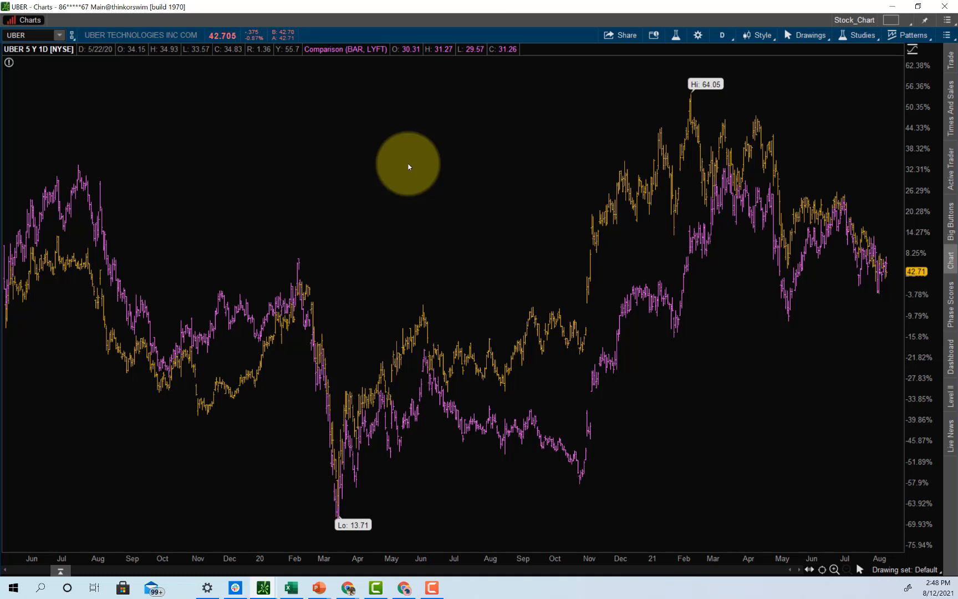
mouse_move(737, 480)
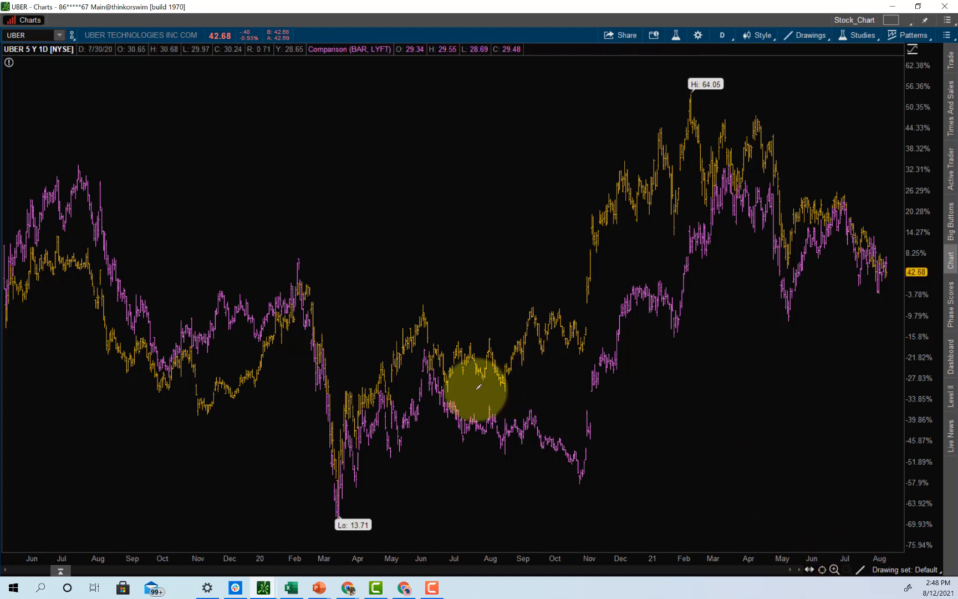
Step: Draw a horizontal line under UBER's late-2020 lows on the LYFT comparison chart
left_click_drag(470, 392, 578, 391)
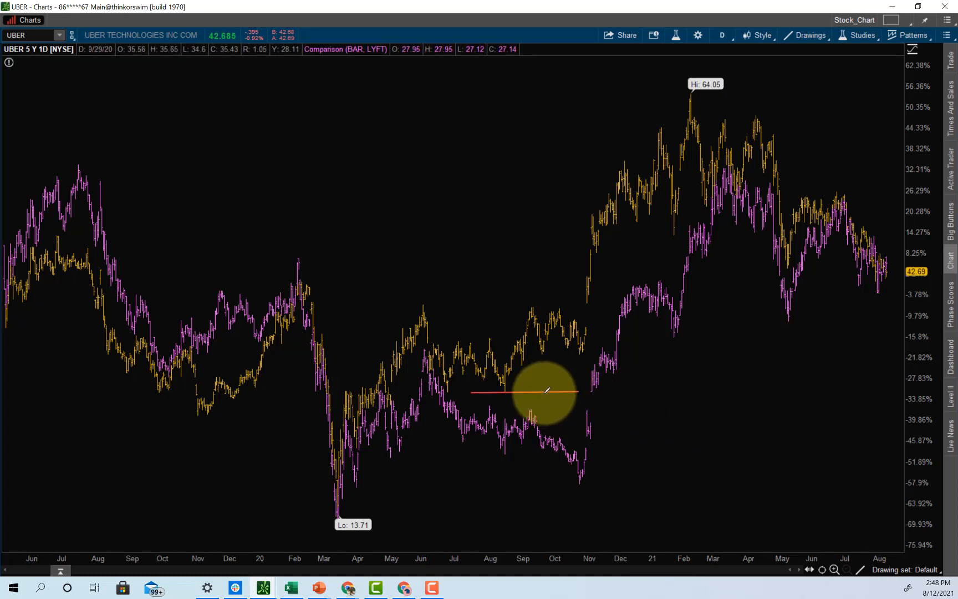
mouse_move(543, 391)
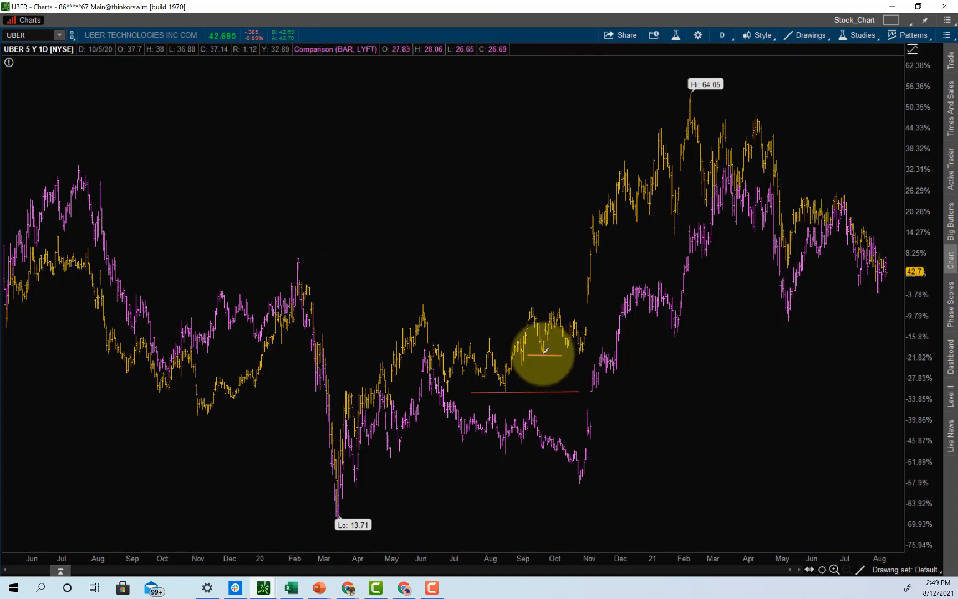
left_click_drag(540, 351, 556, 443)
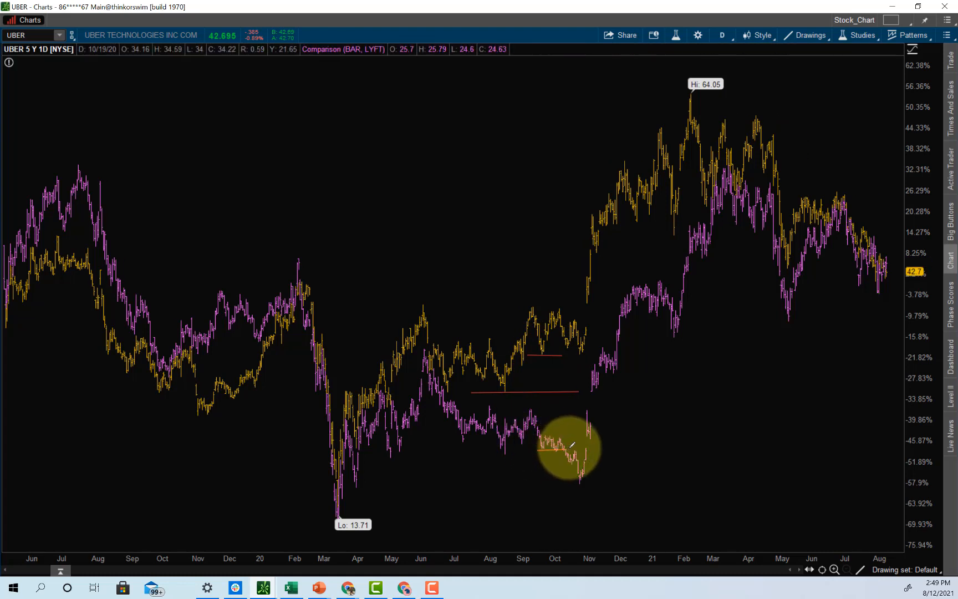
mouse_move(708, 202)
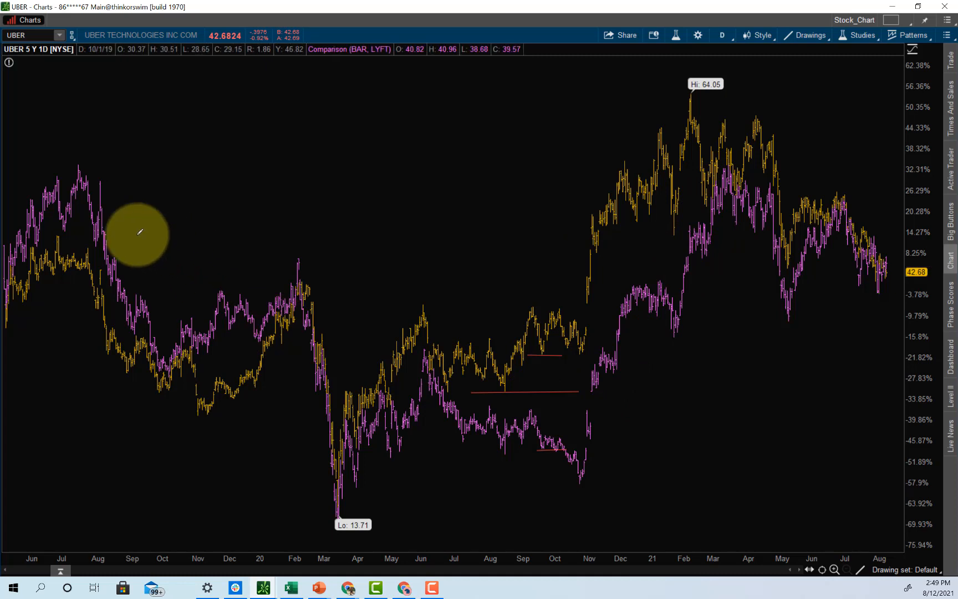
left_click(861, 568)
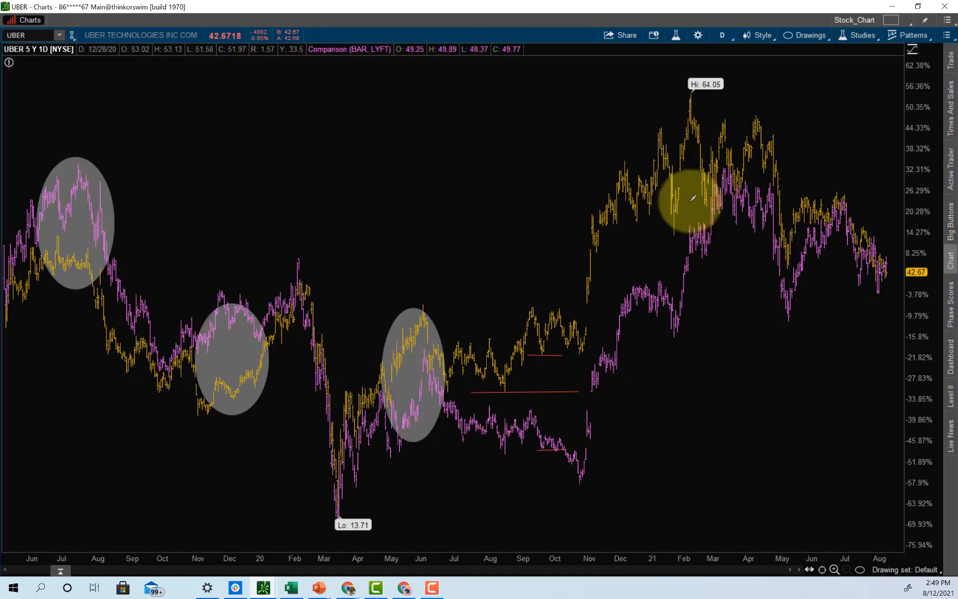
mouse_move(867, 315)
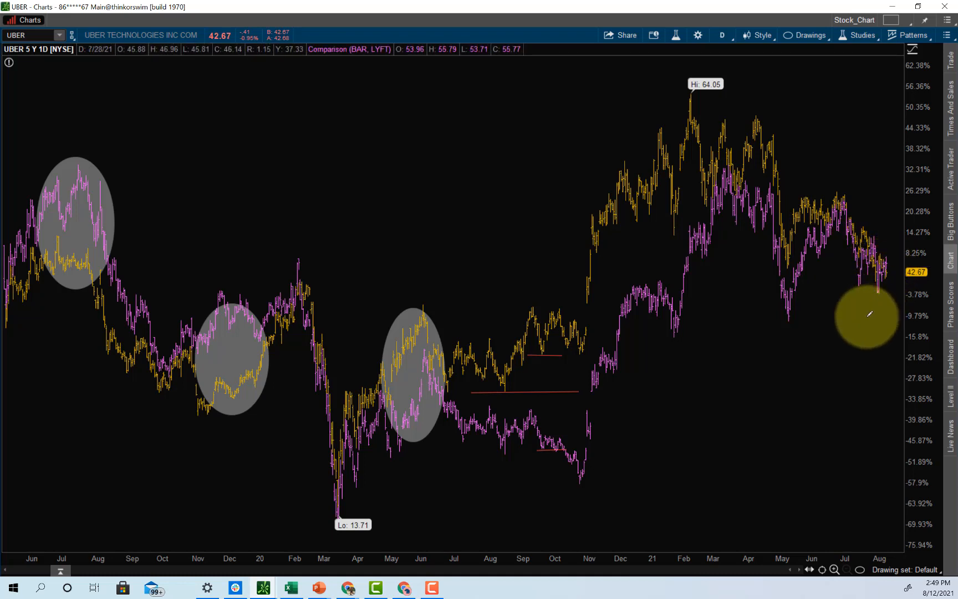
mouse_move(789, 314)
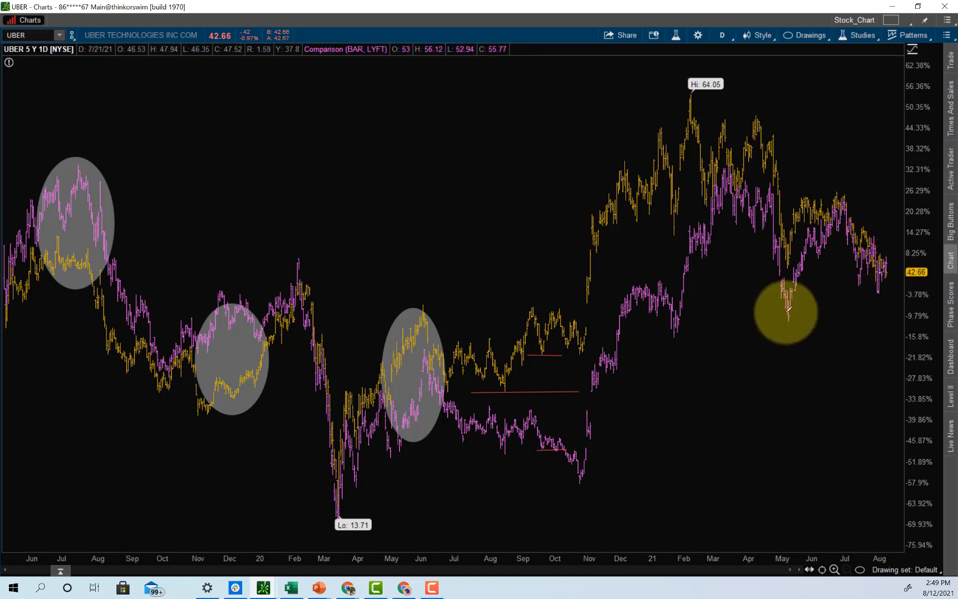
mouse_move(829, 299)
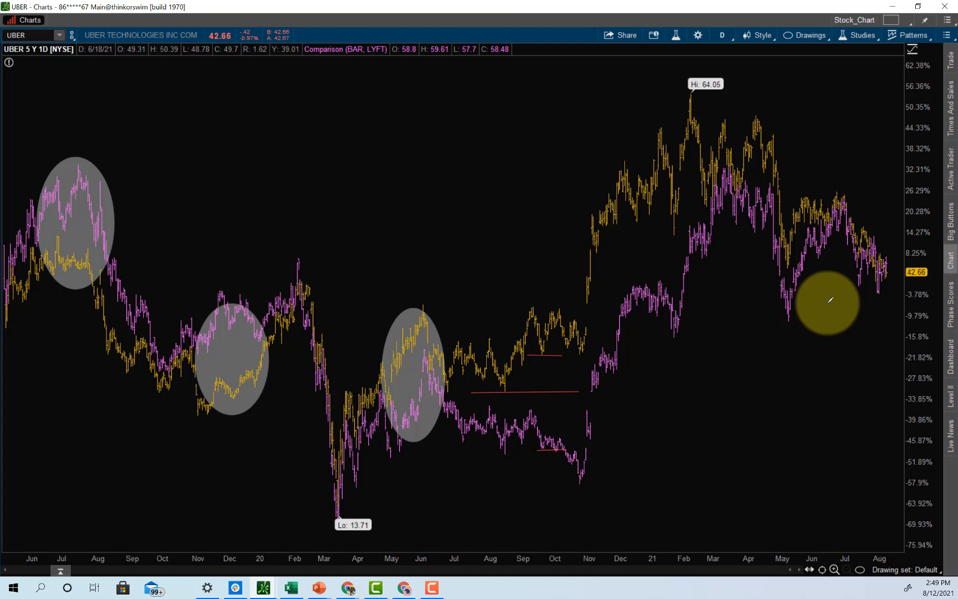
mouse_move(894, 272)
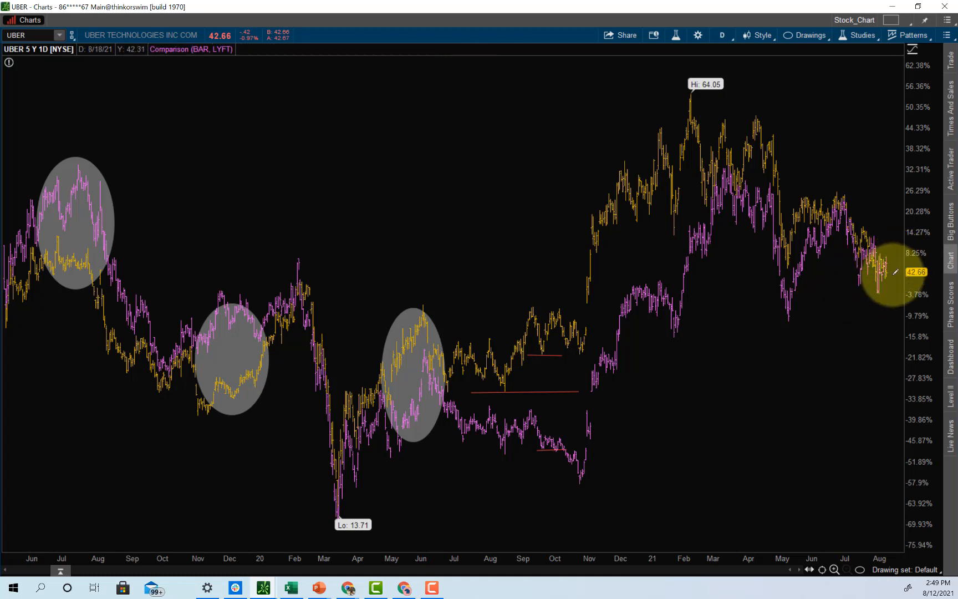
mouse_move(806, 284)
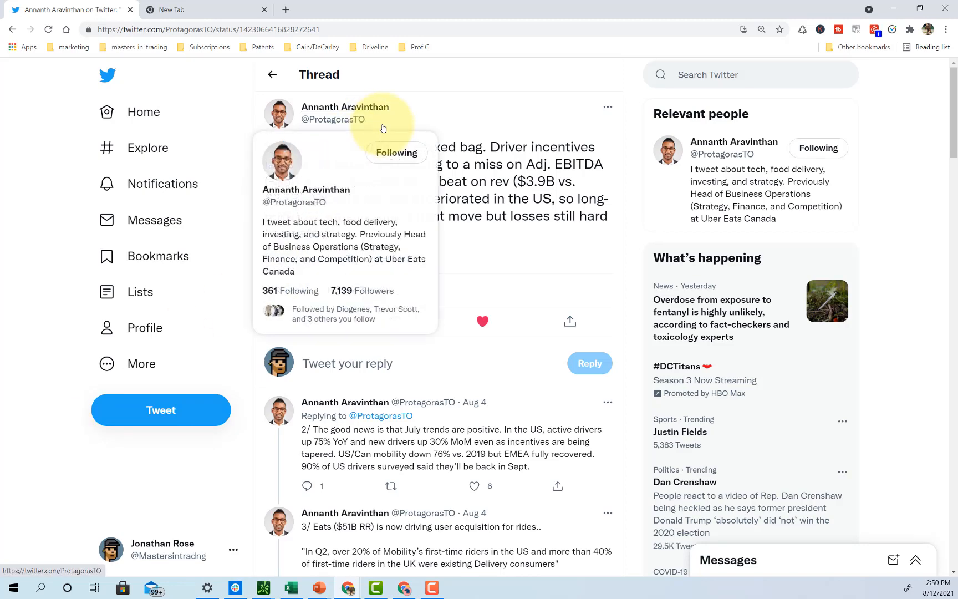
mouse_move(480, 264)
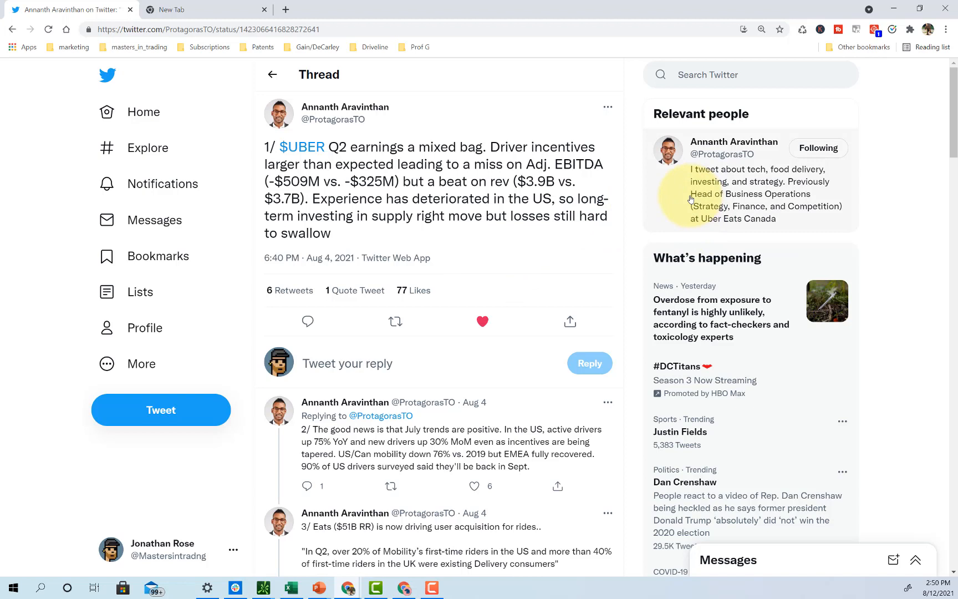
Step: Highlight the 'Eats takes NY leadership' line in the UBER earnings thread
left_click_drag(690, 141, 794, 218)
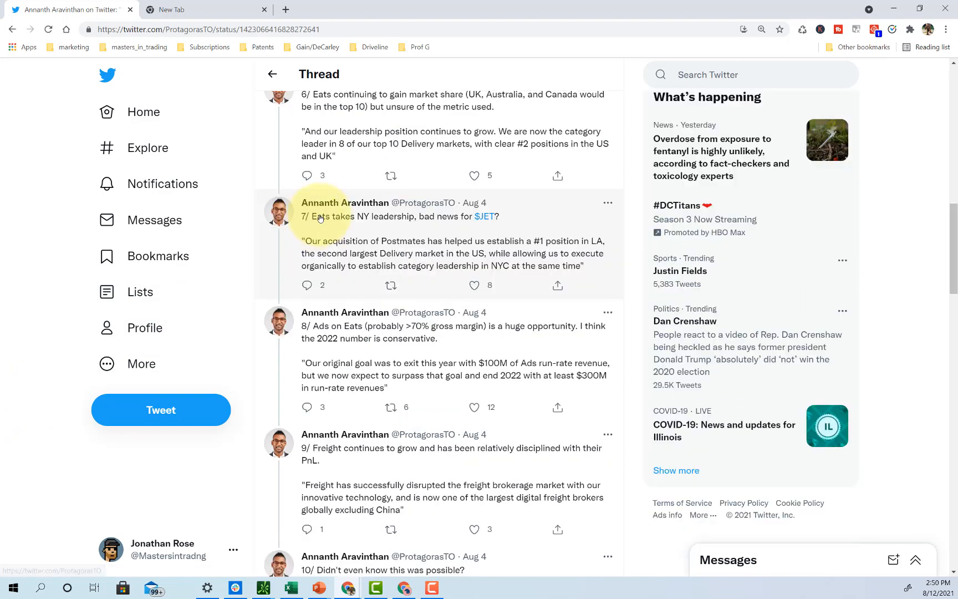
left_click_drag(310, 216, 407, 216)
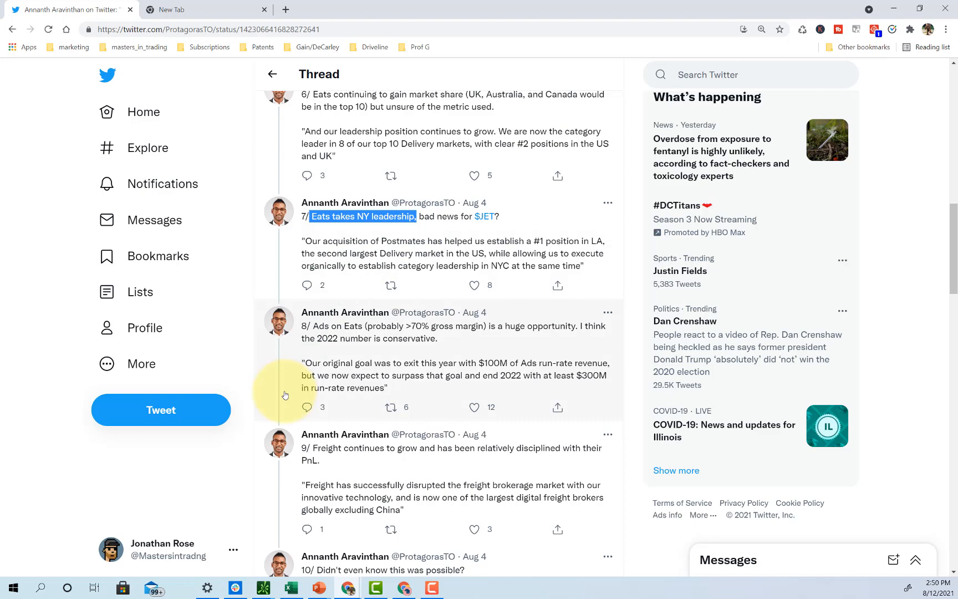
scroll("down", 3)
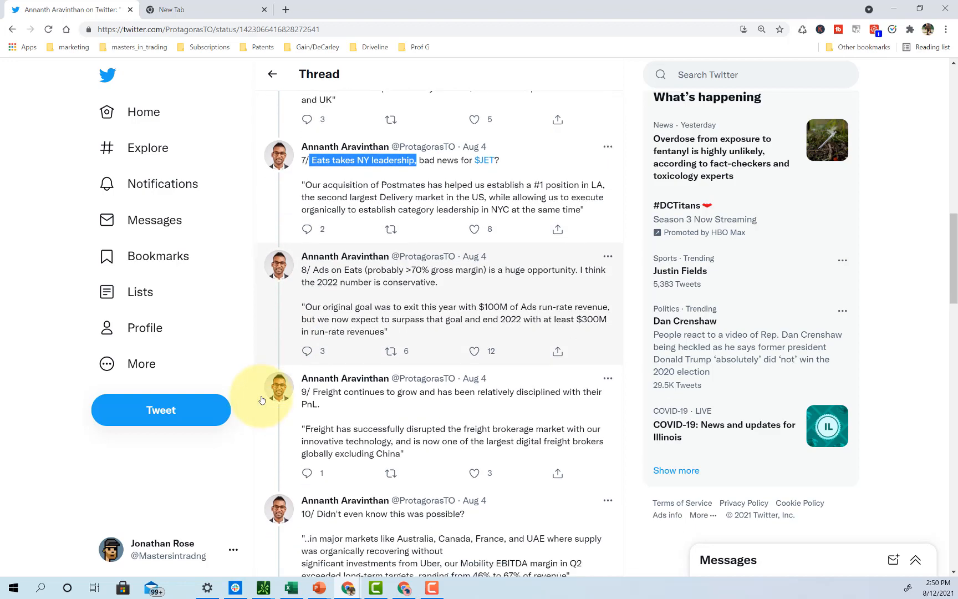
scroll("down", 3)
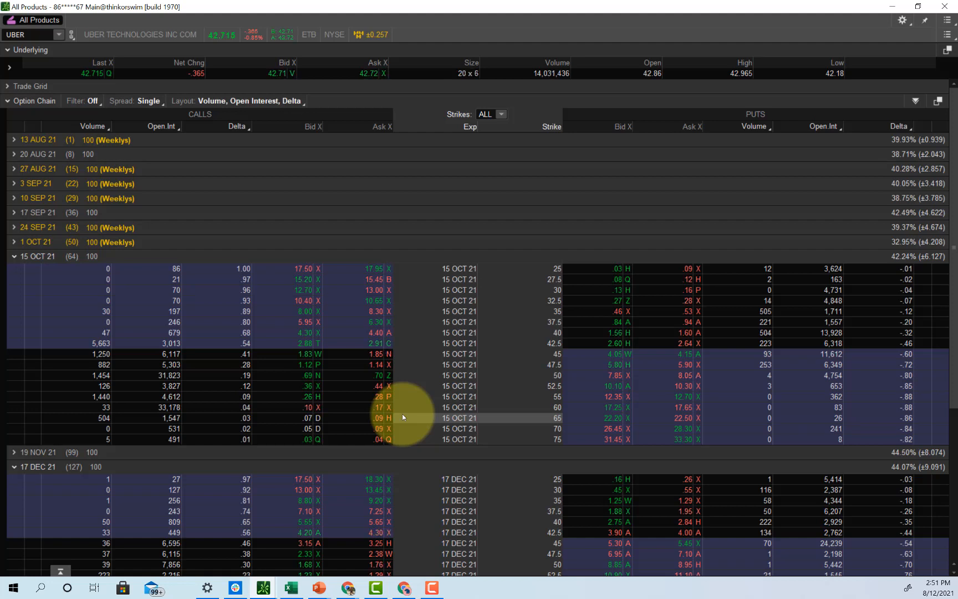
mouse_move(251, 204)
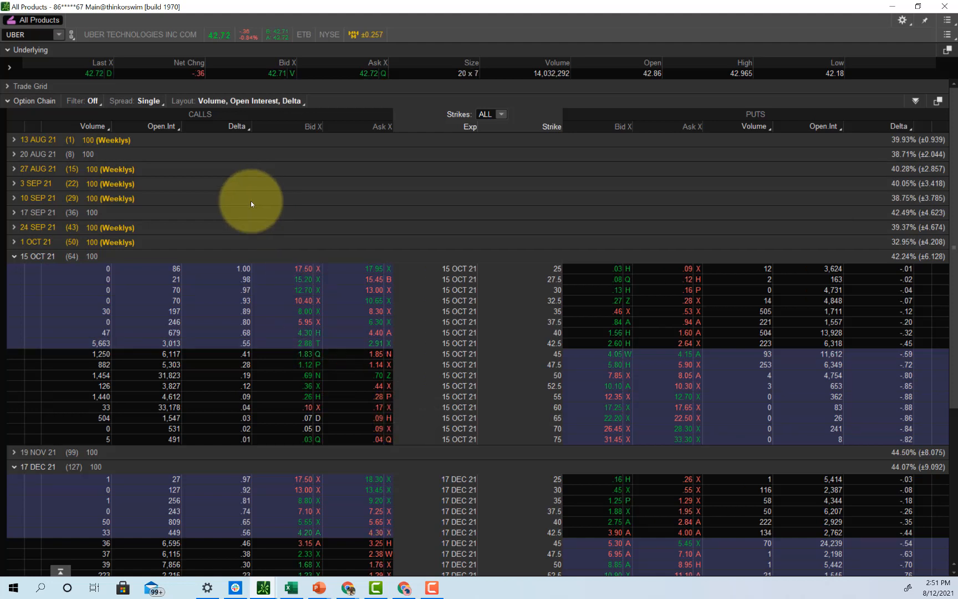
Step: Expand the 20 AUG 21 expiration for a brief look, then collapse it
left_click(13, 155)
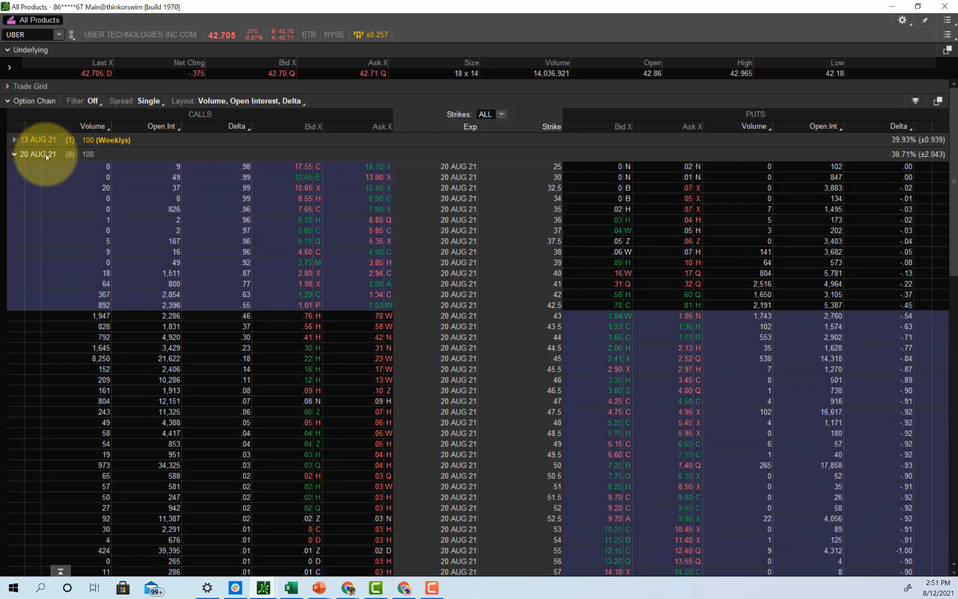
left_click(15, 154)
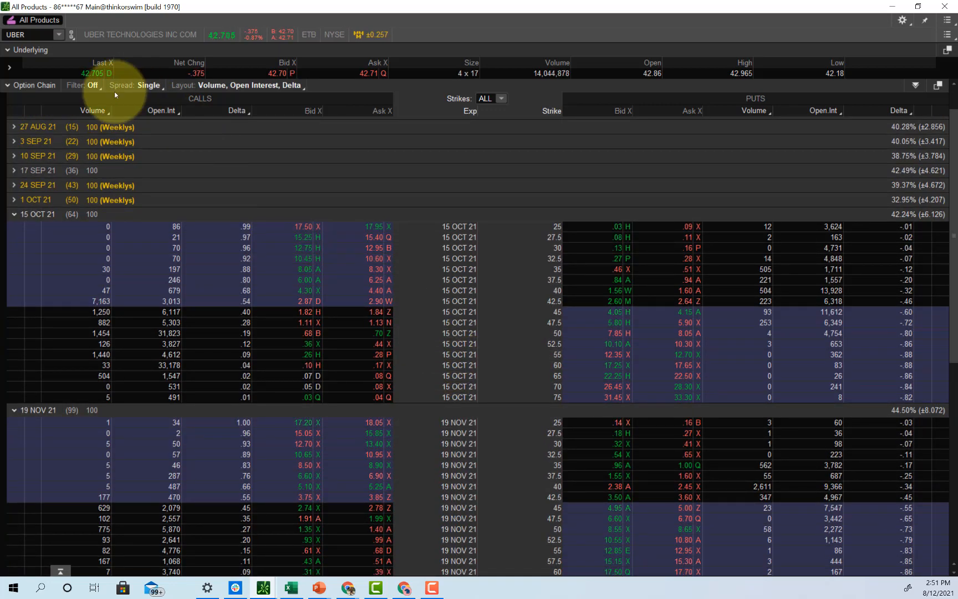
mouse_move(492, 366)
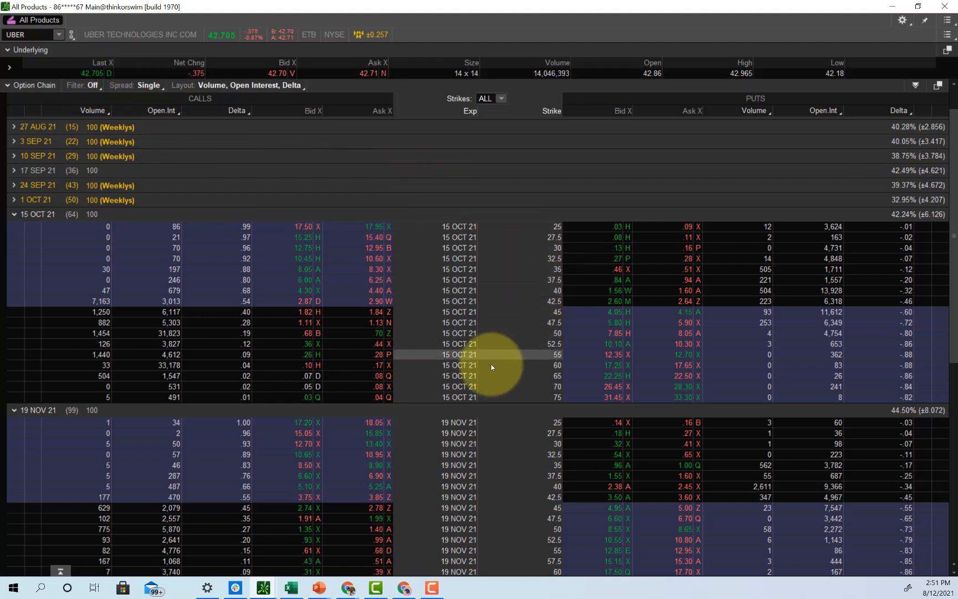
mouse_move(351, 335)
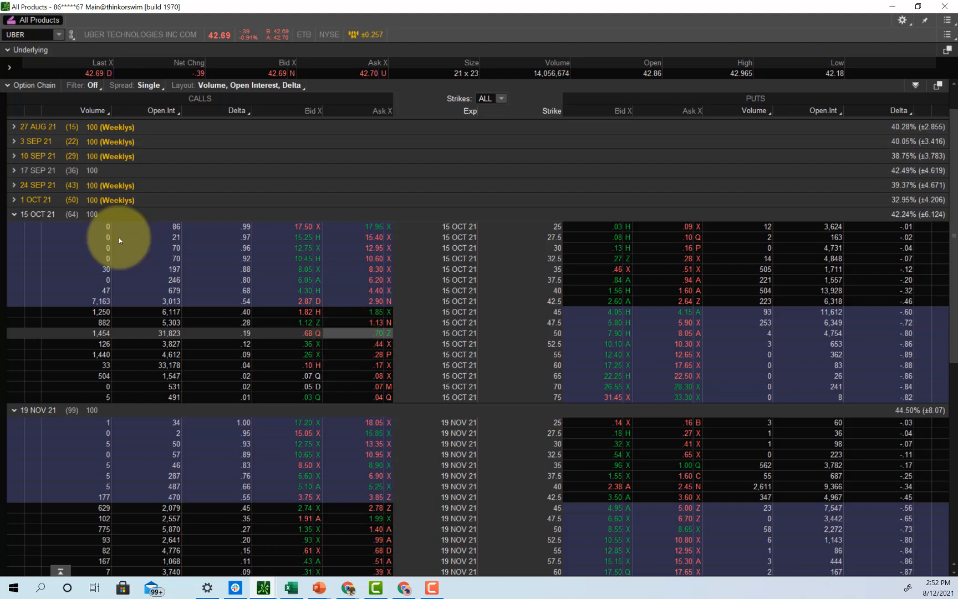
mouse_move(70, 214)
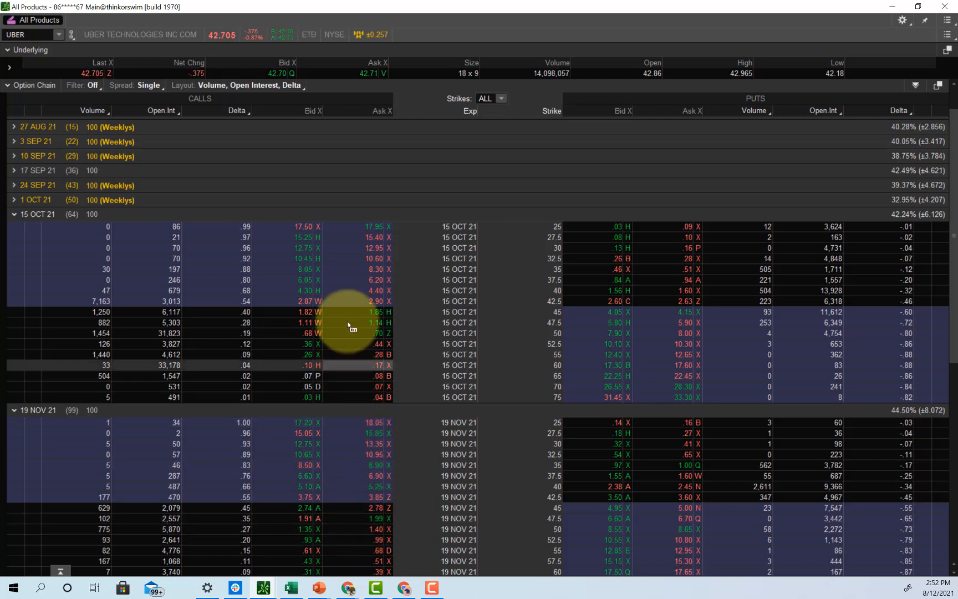
mouse_move(73, 220)
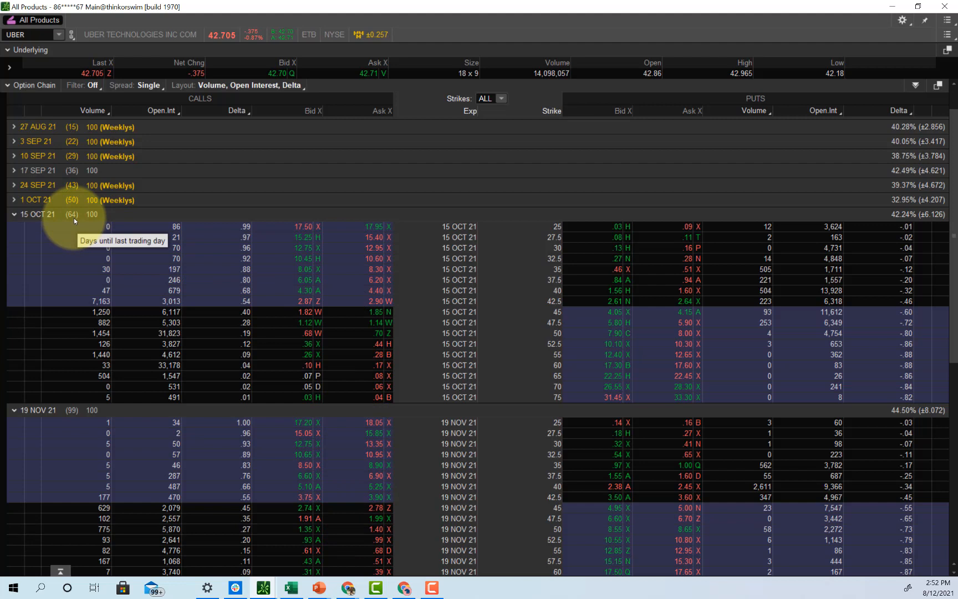
mouse_move(69, 416)
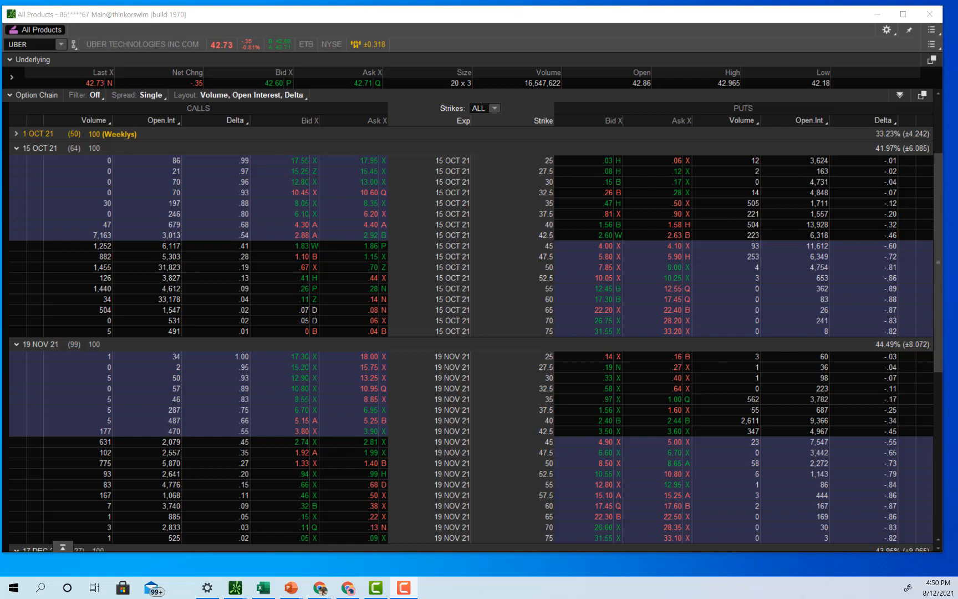
left_click(30, 20)
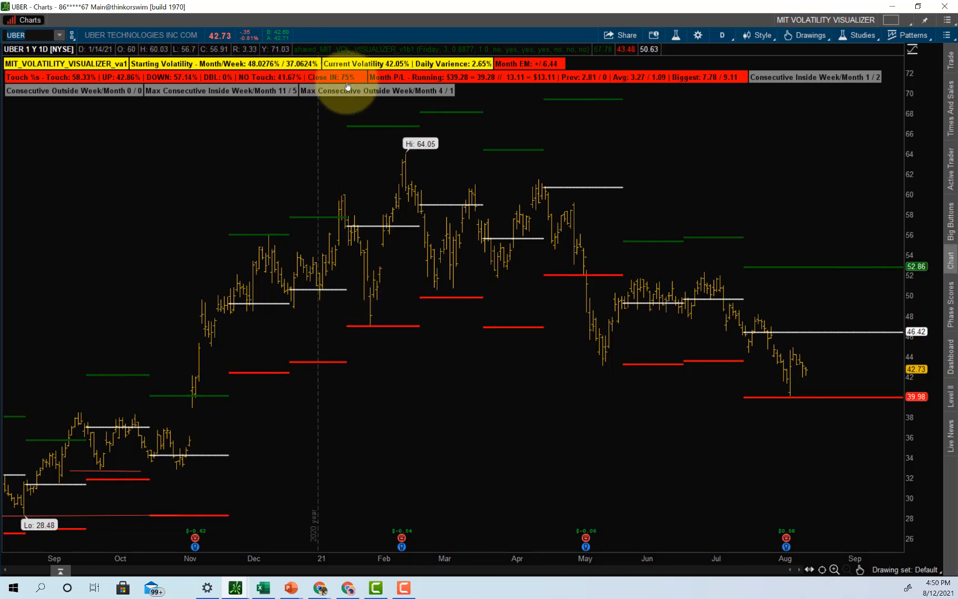
mouse_move(244, 145)
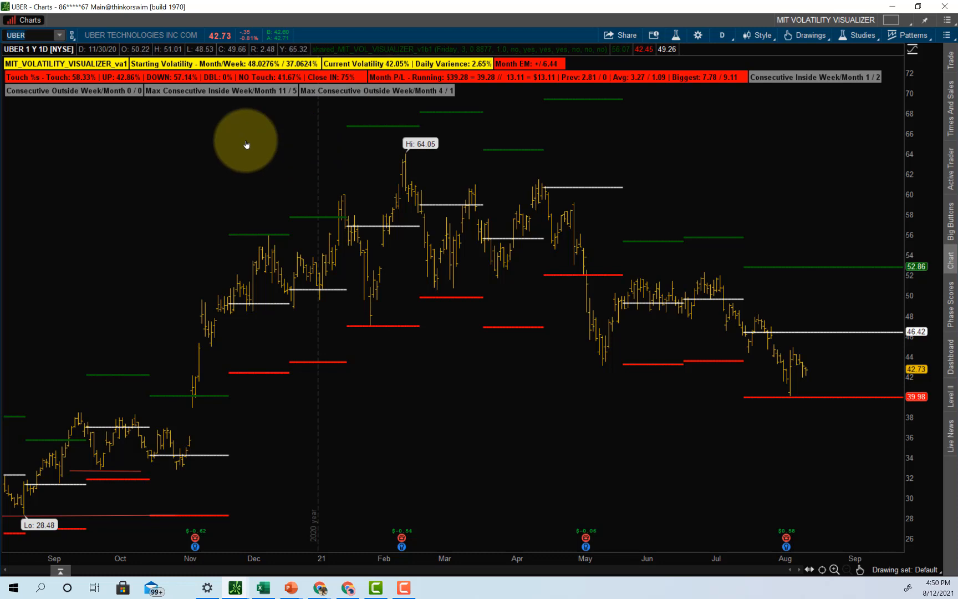
mouse_move(244, 146)
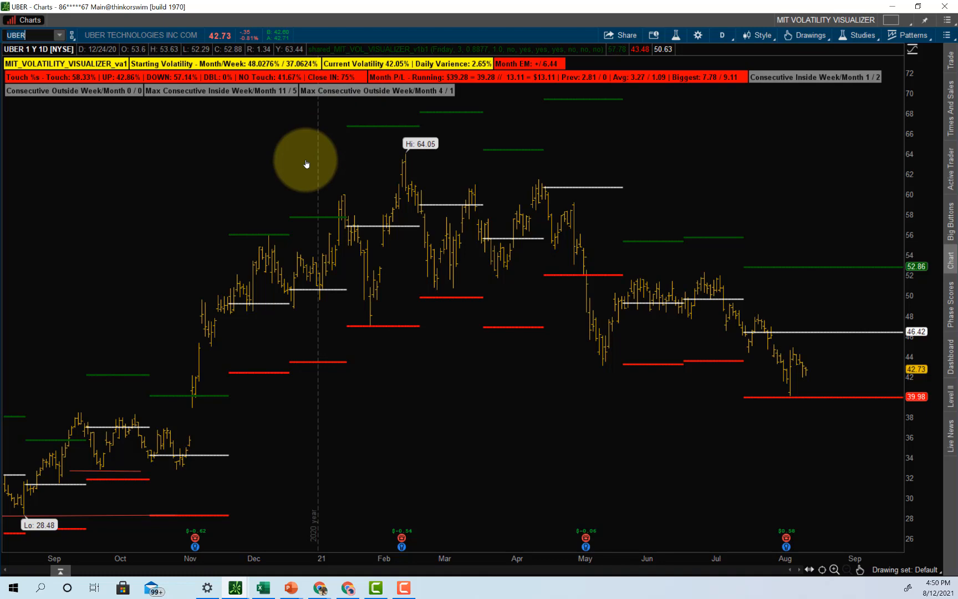
mouse_move(325, 114)
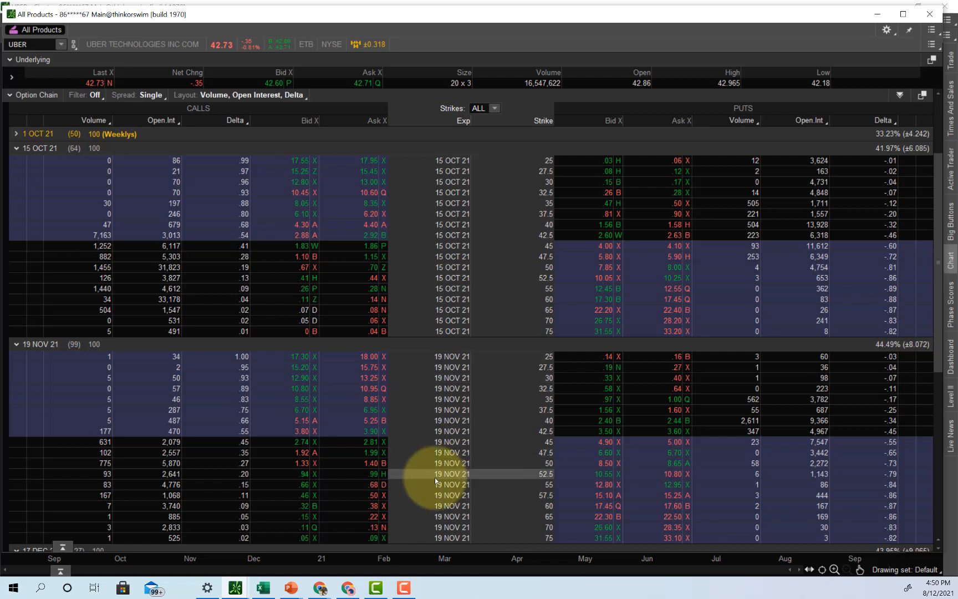
scroll("down", 3)
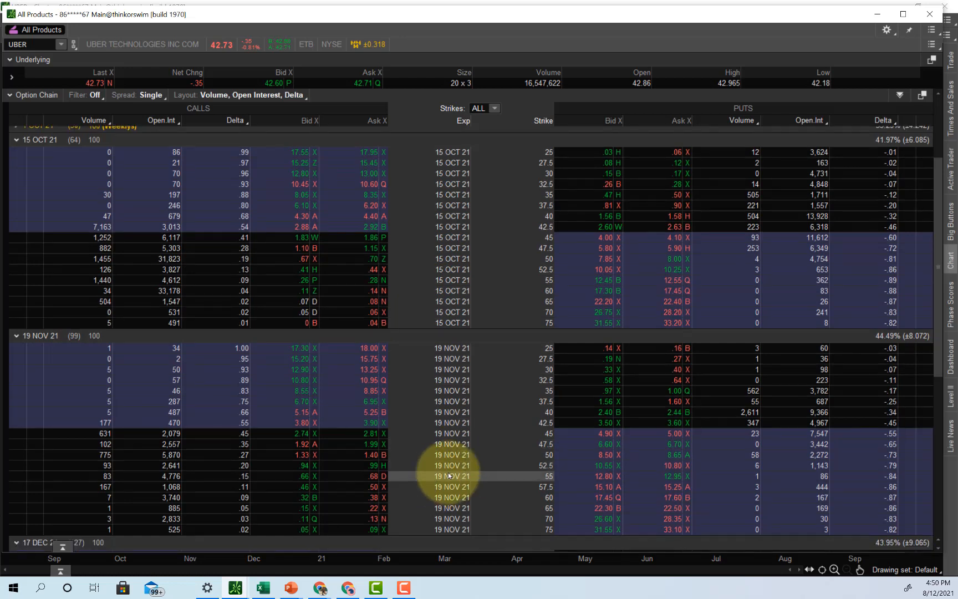
mouse_move(449, 443)
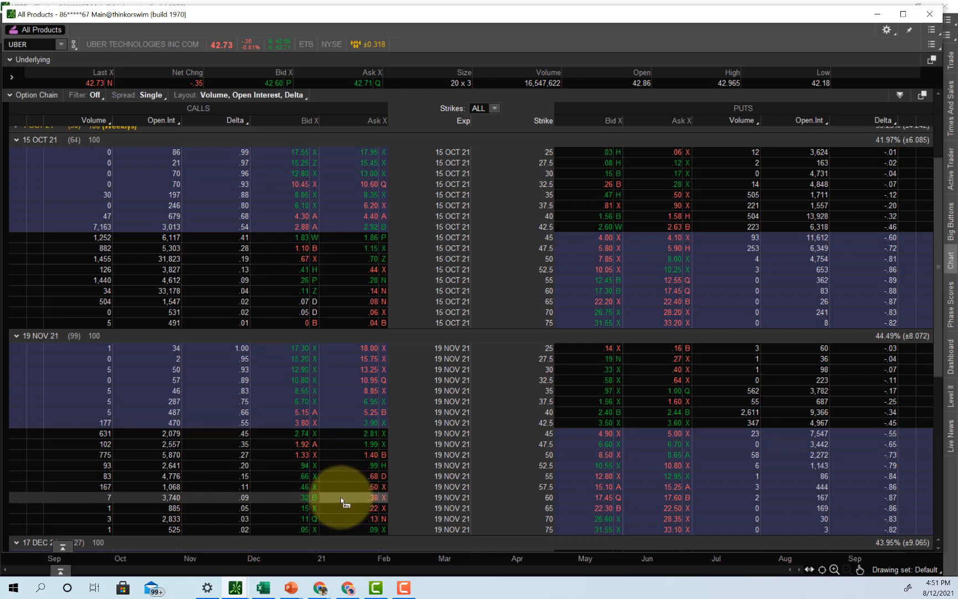
mouse_move(338, 501)
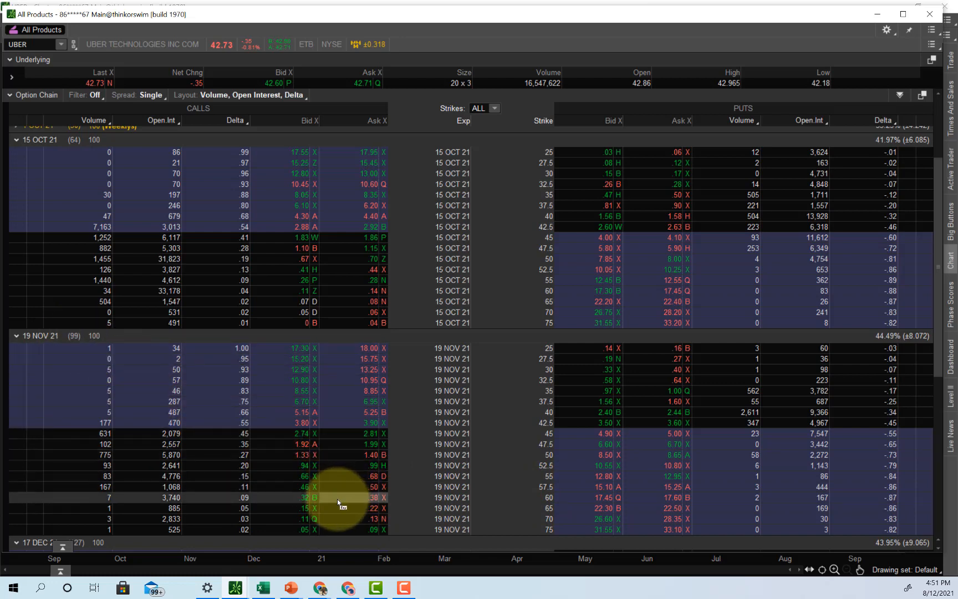
mouse_move(340, 464)
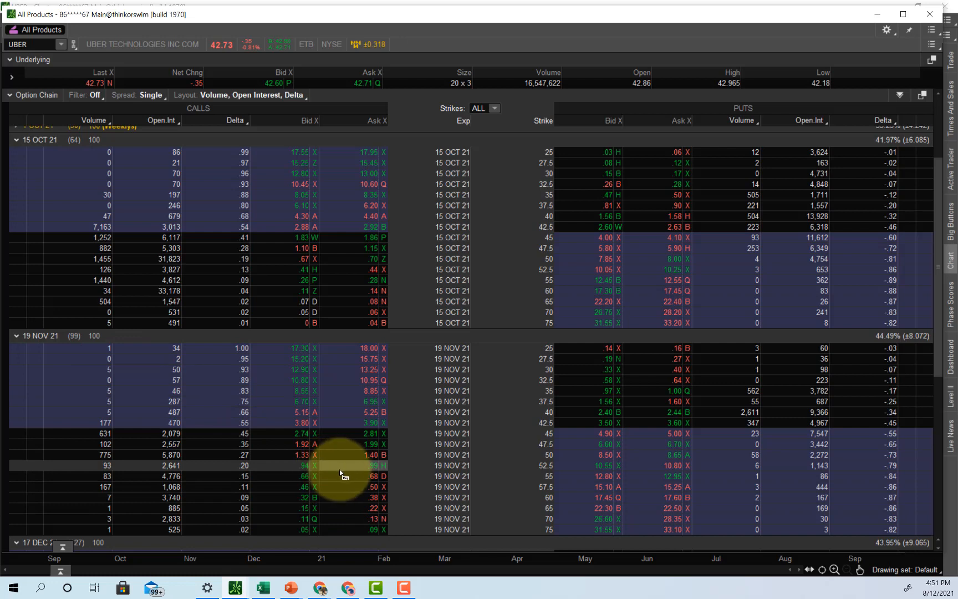
mouse_move(256, 458)
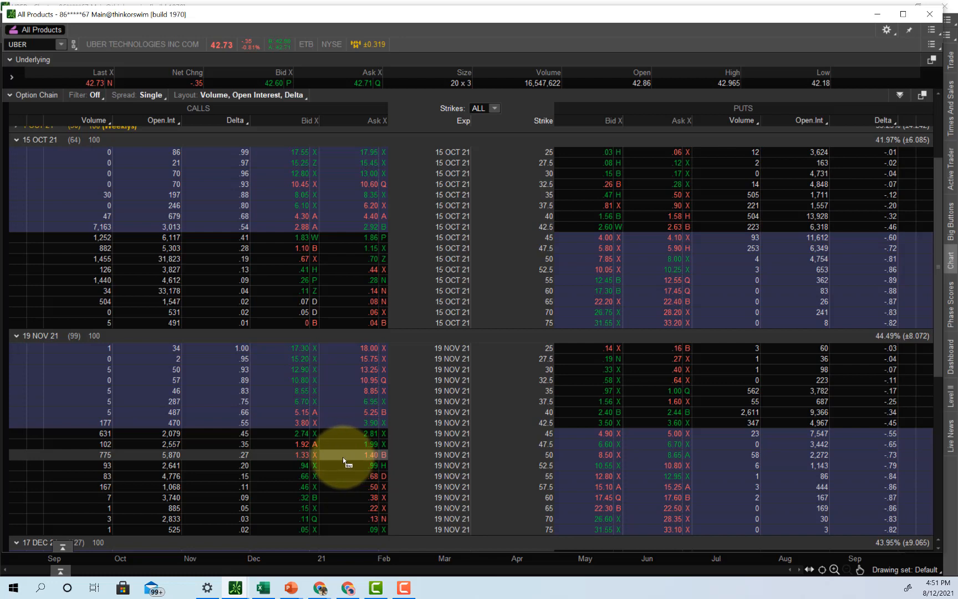
mouse_move(335, 454)
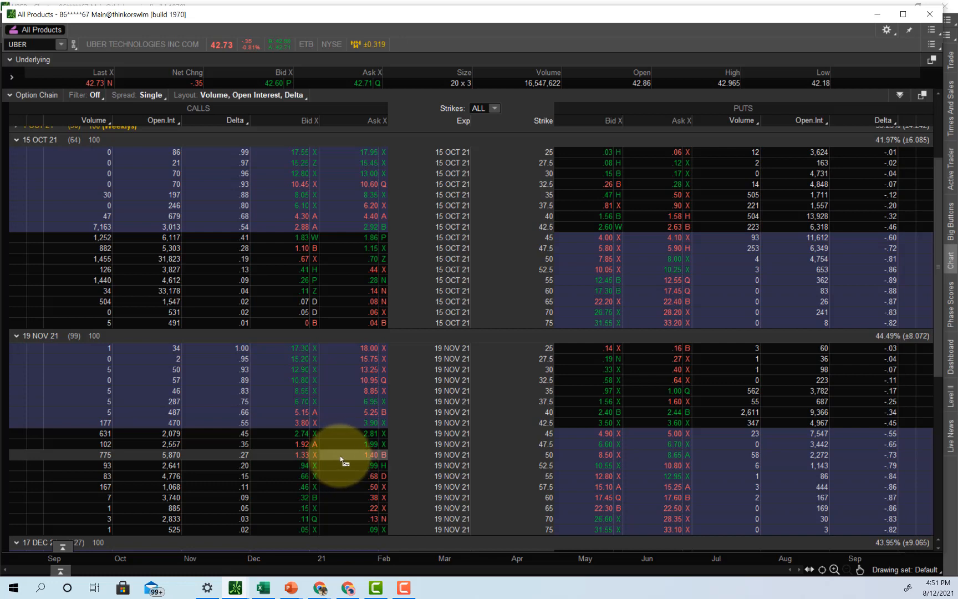
mouse_move(340, 459)
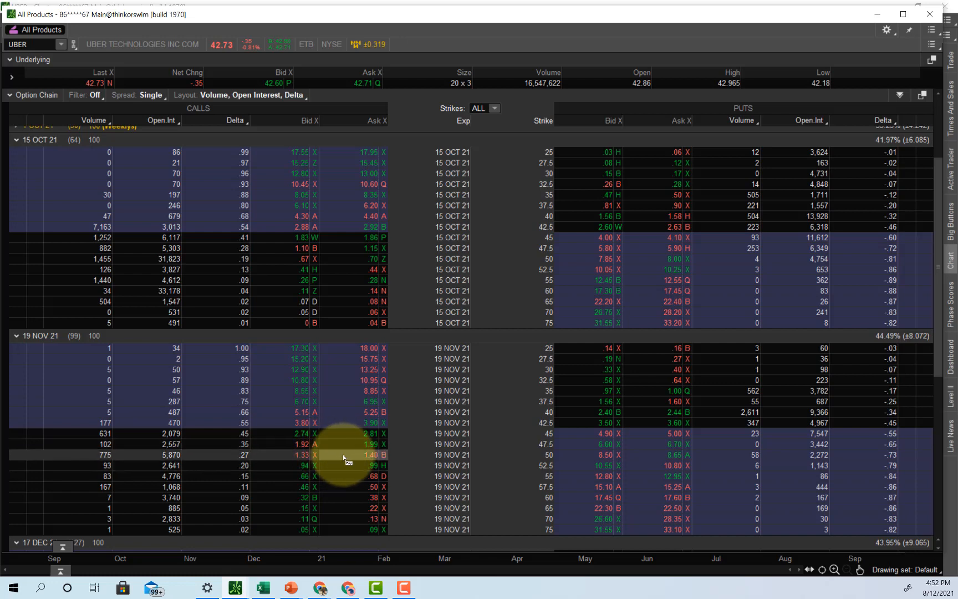
mouse_move(331, 464)
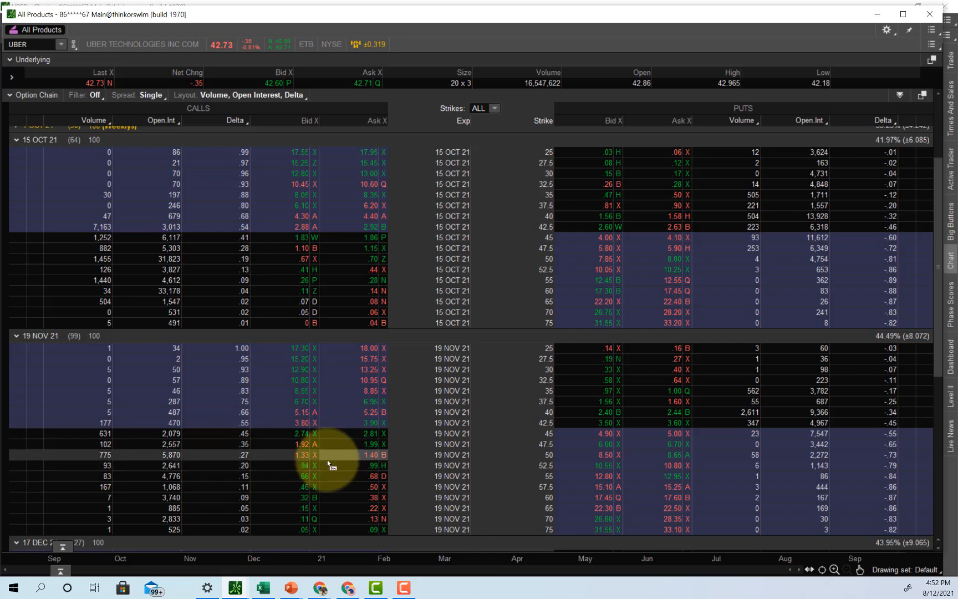